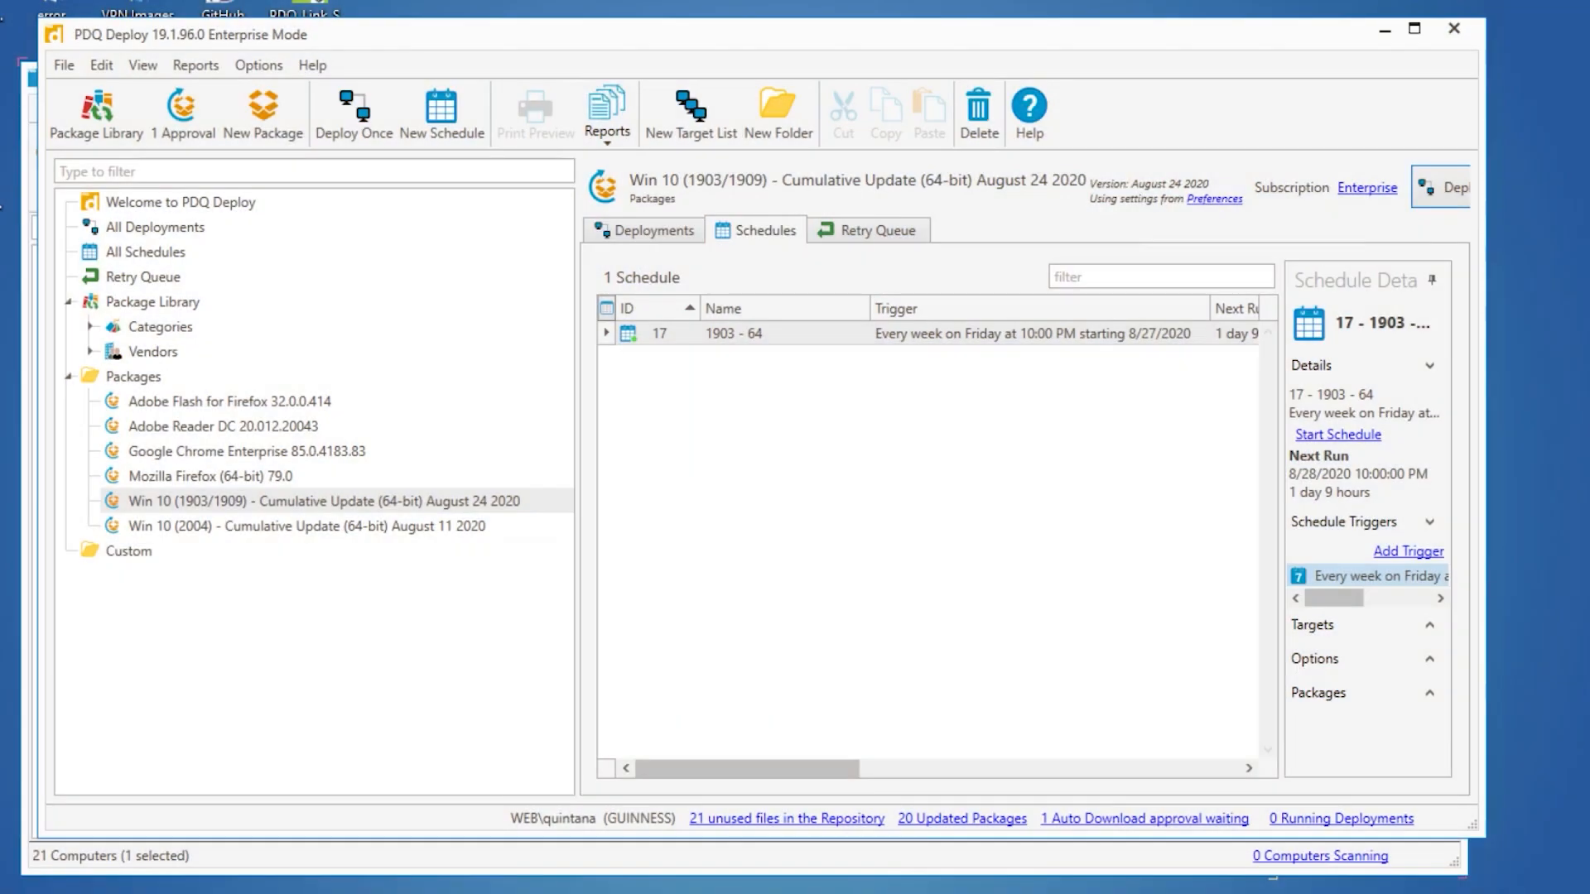
# Start a new package and add a PowerShell step to it.
pyautogui.click(264, 112)
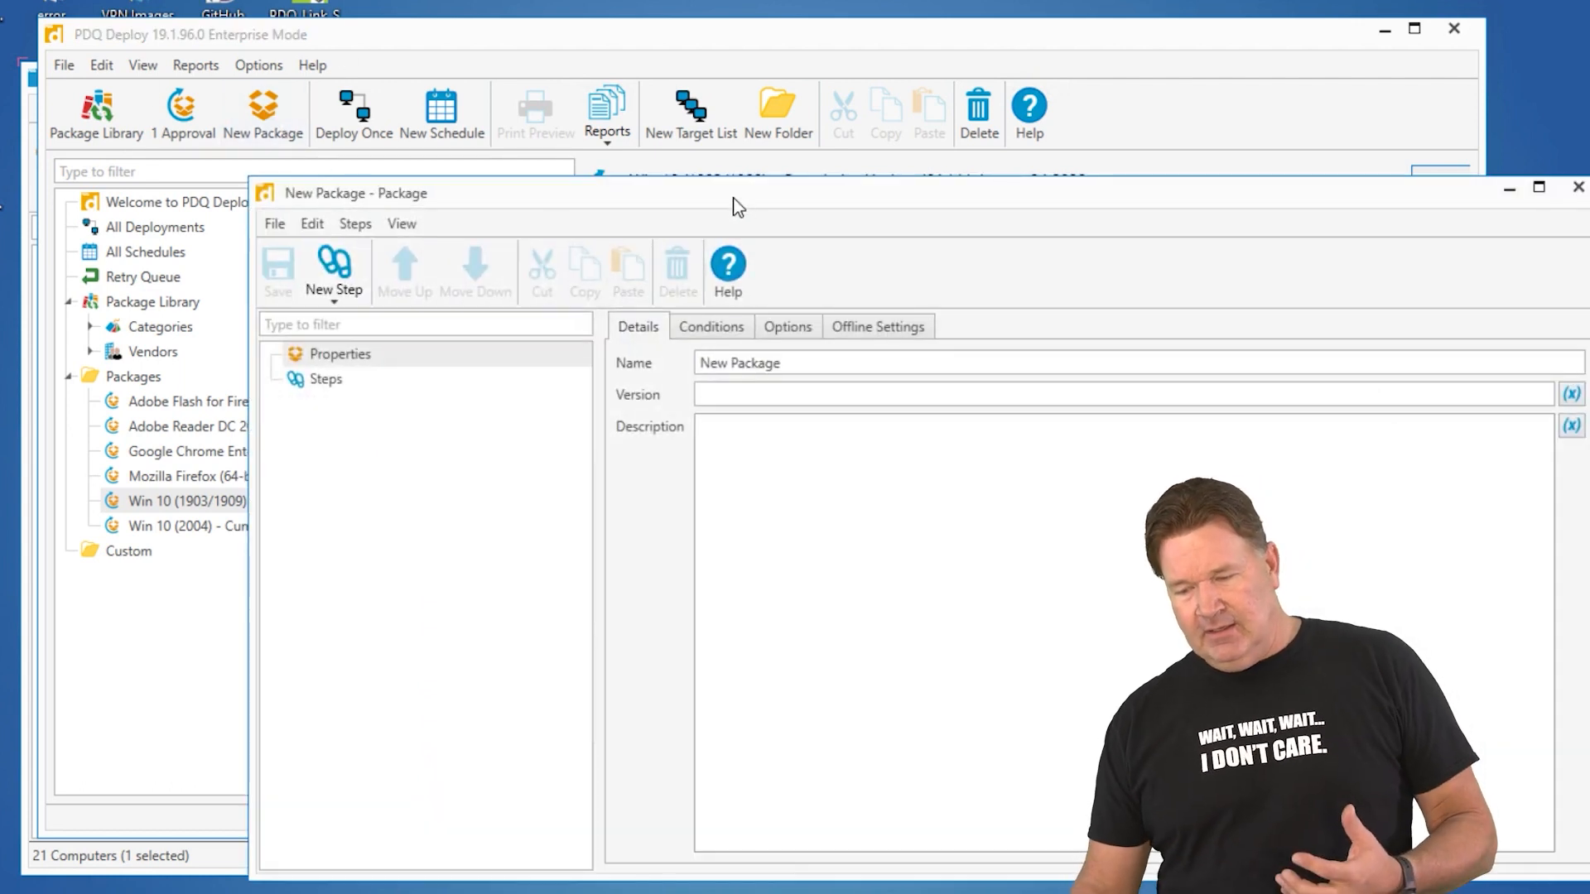
pyautogui.click(1527, 186)
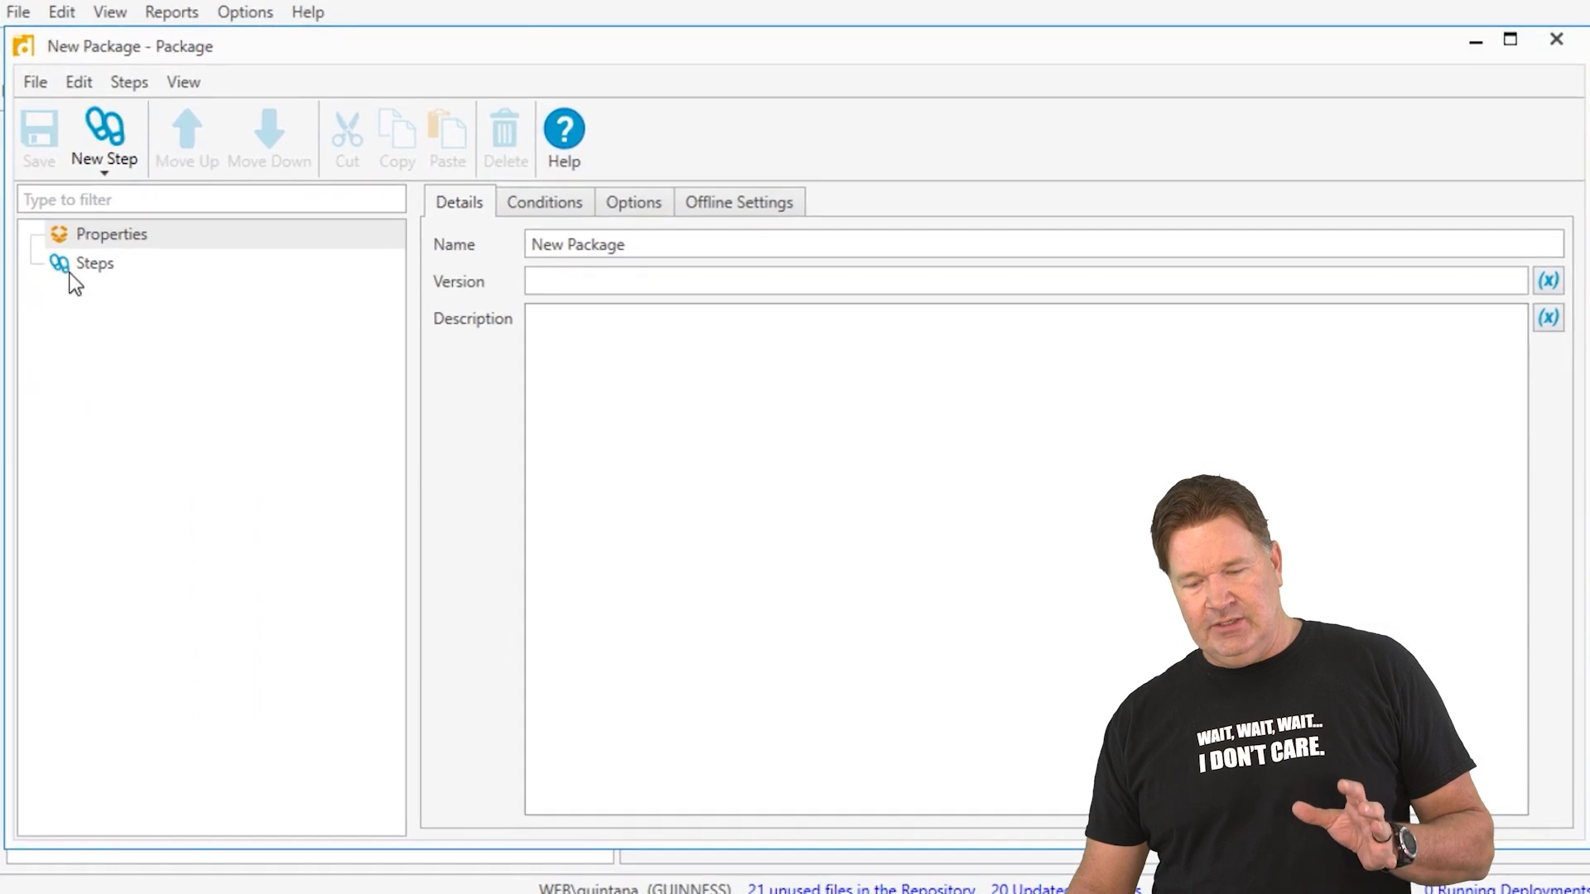
pyautogui.click(94, 261)
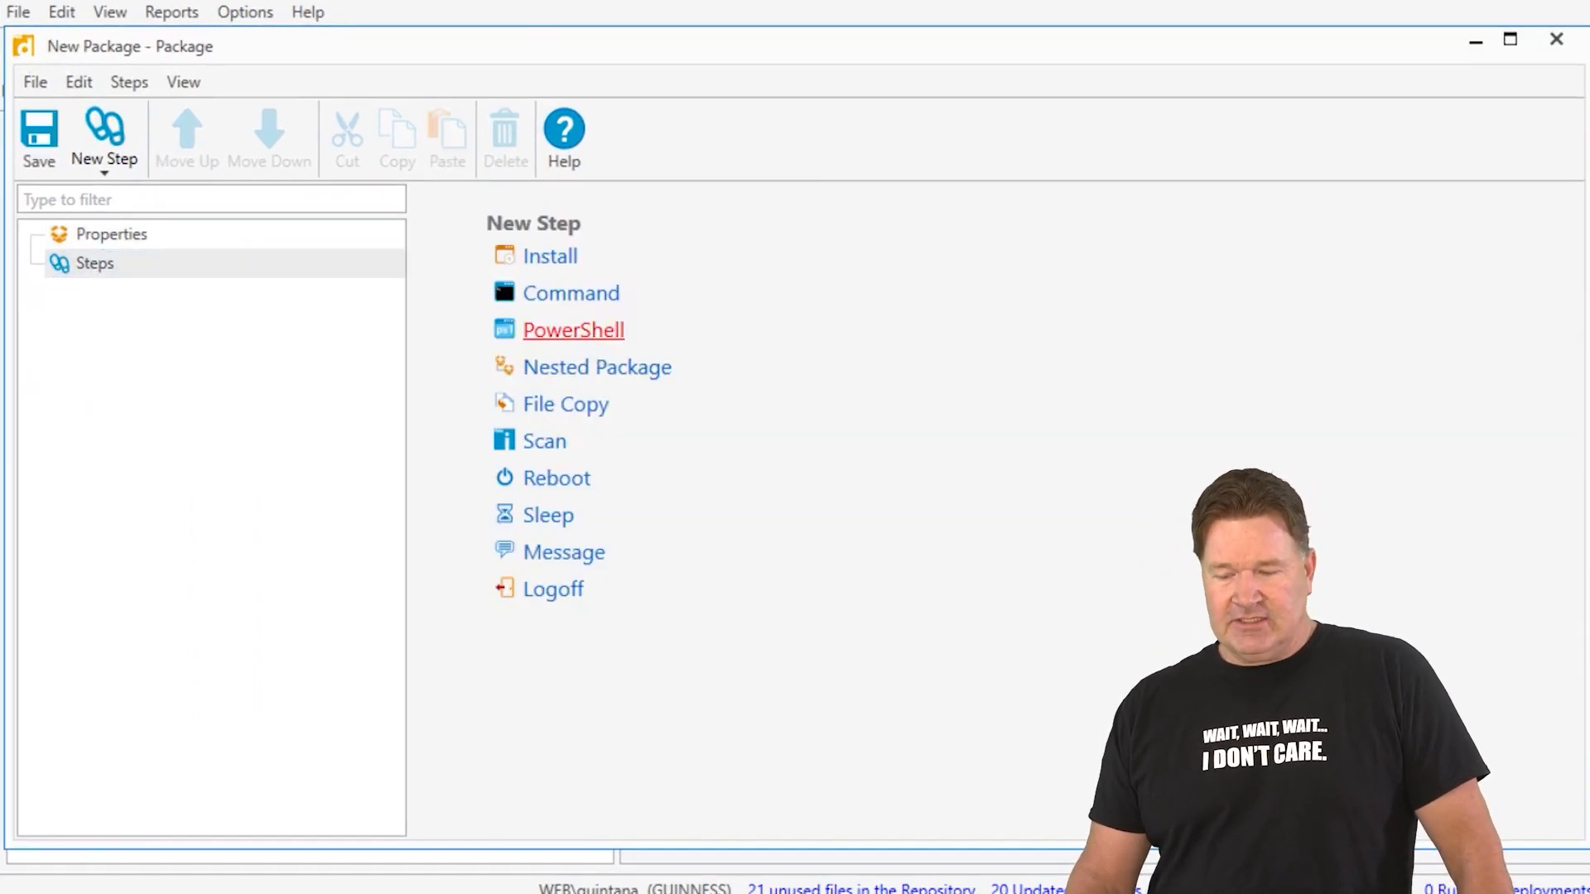
pyautogui.click(573, 330)
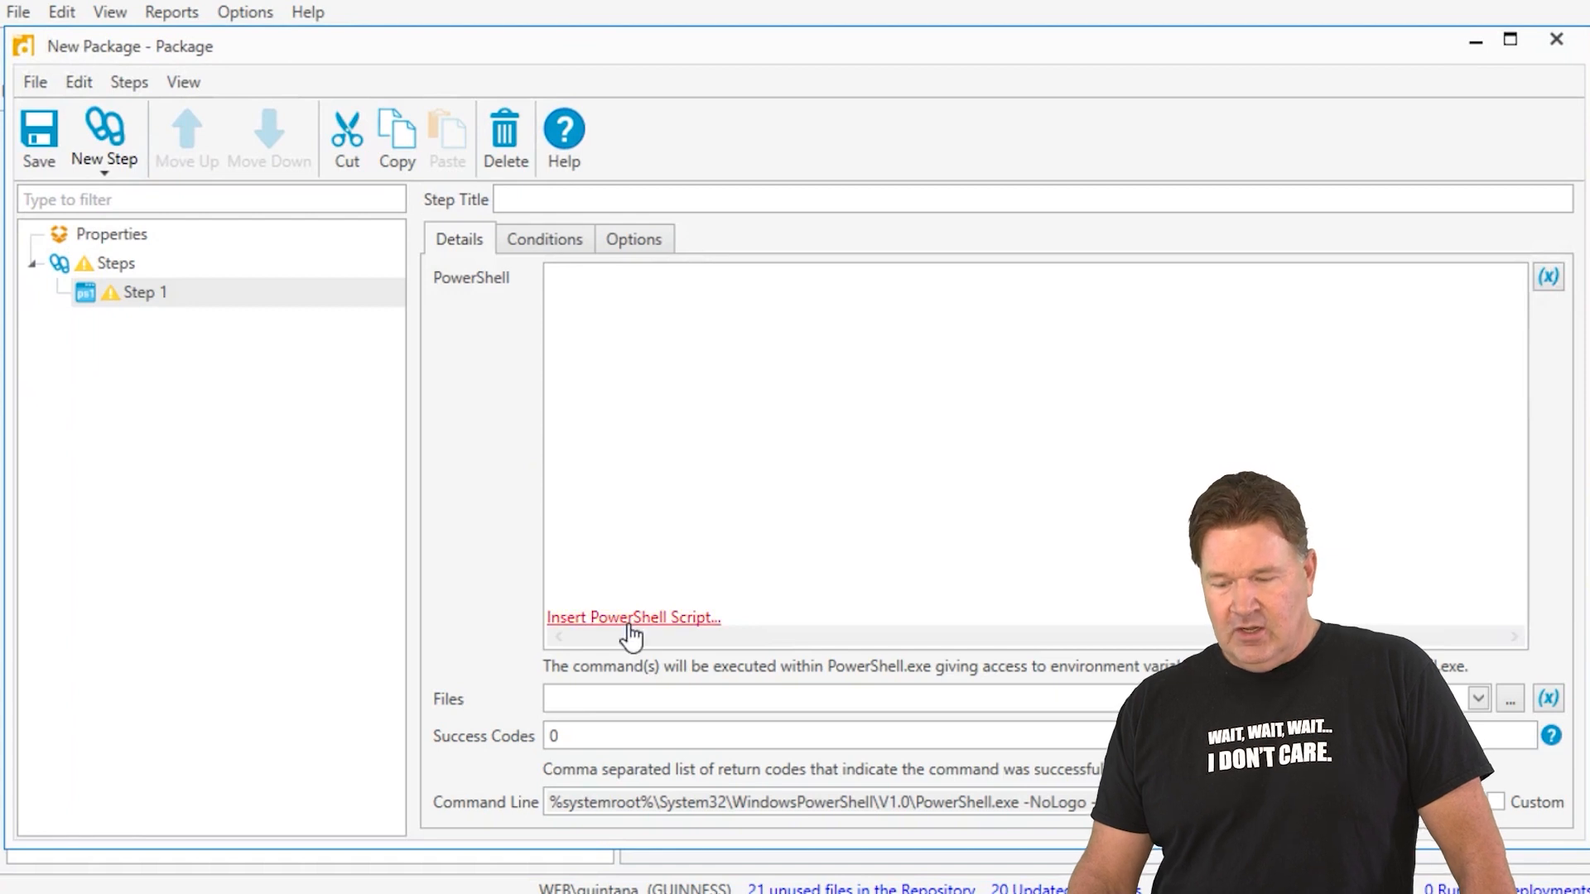
# Insert the appx.ps1 script into the PowerShell step.
pyautogui.click(631, 617)
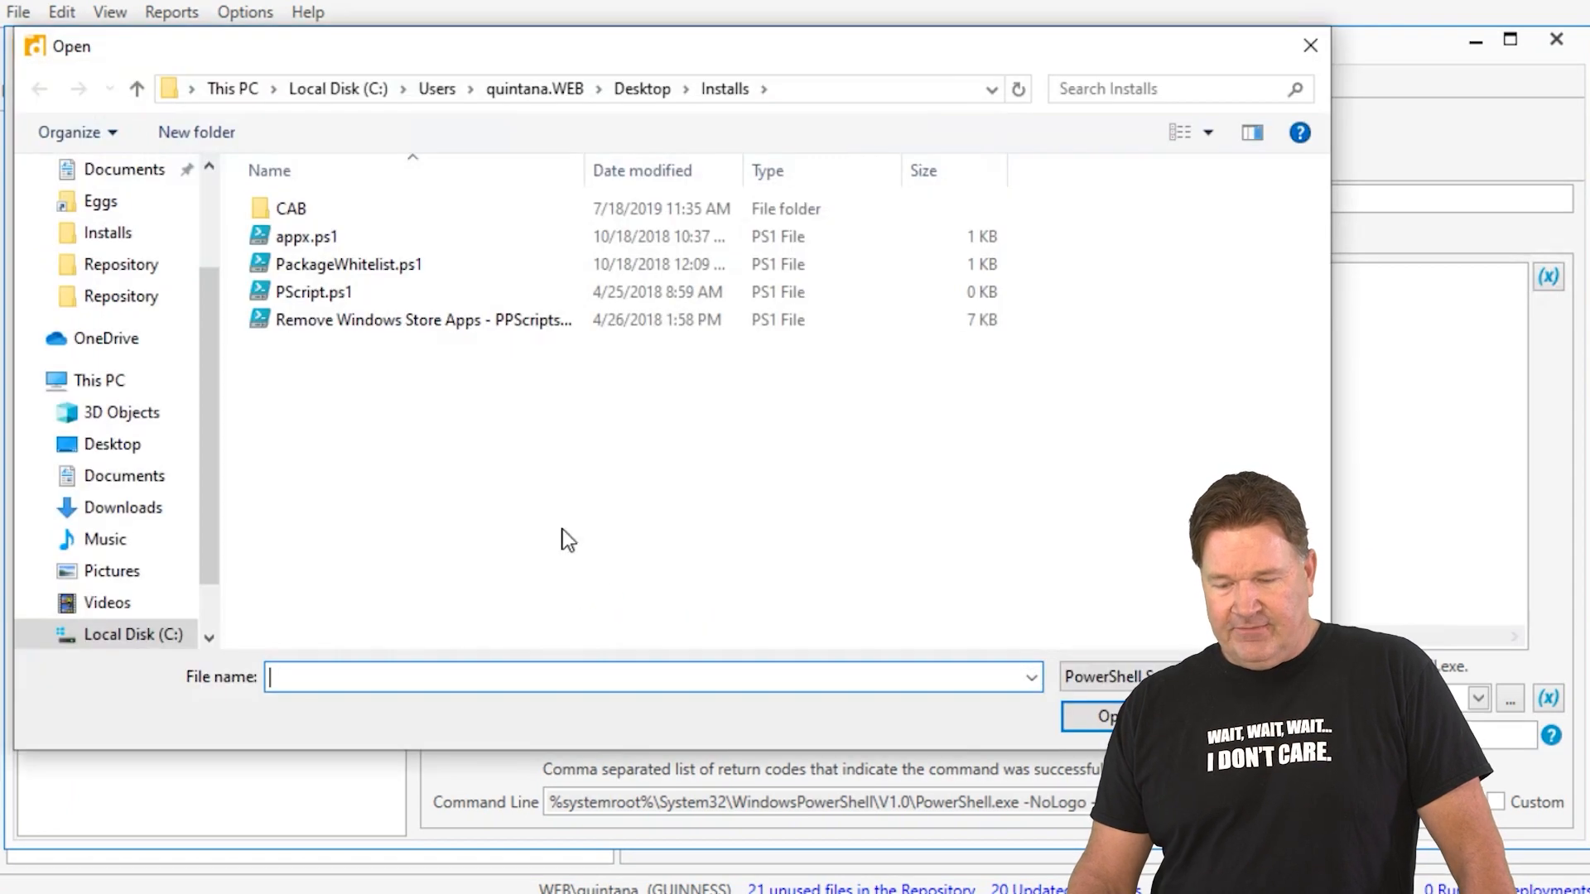
pyautogui.click(305, 237)
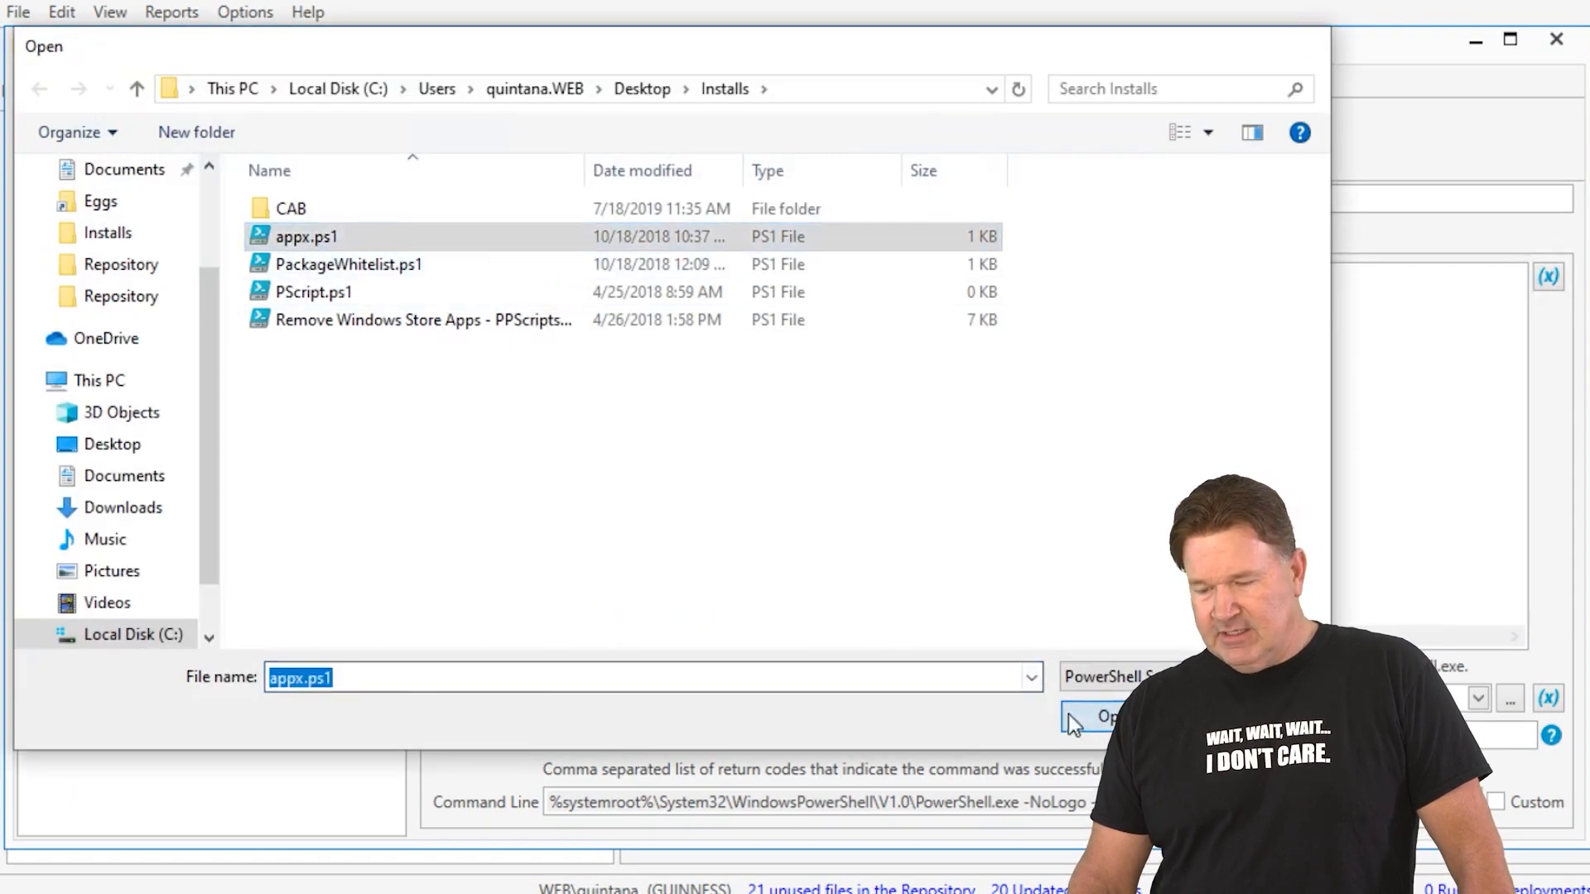
pyautogui.click(1108, 716)
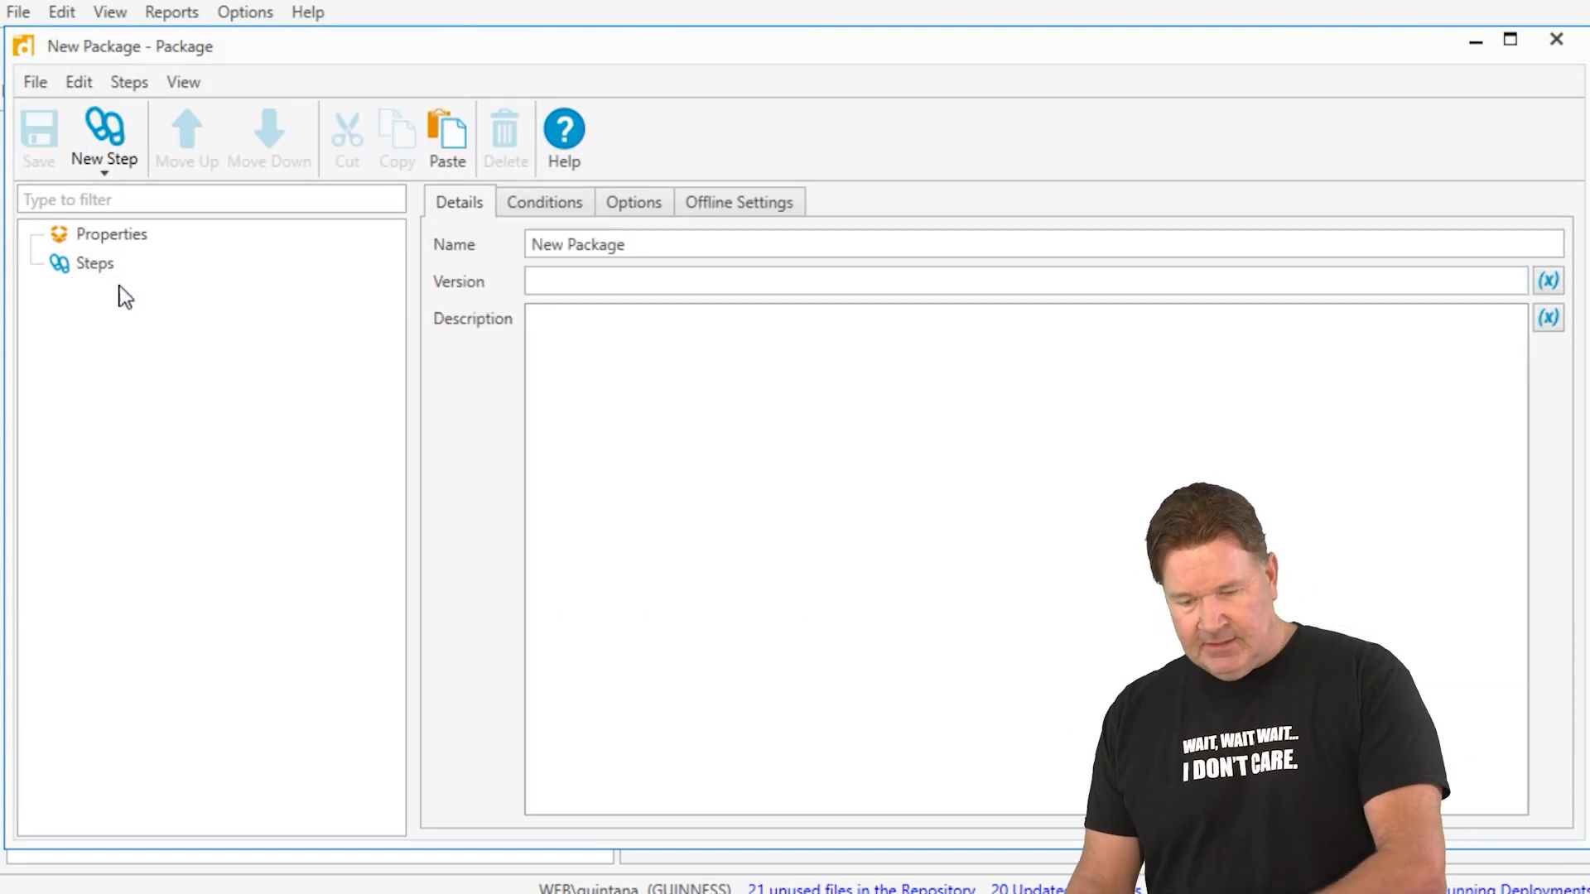
pyautogui.click(86, 264)
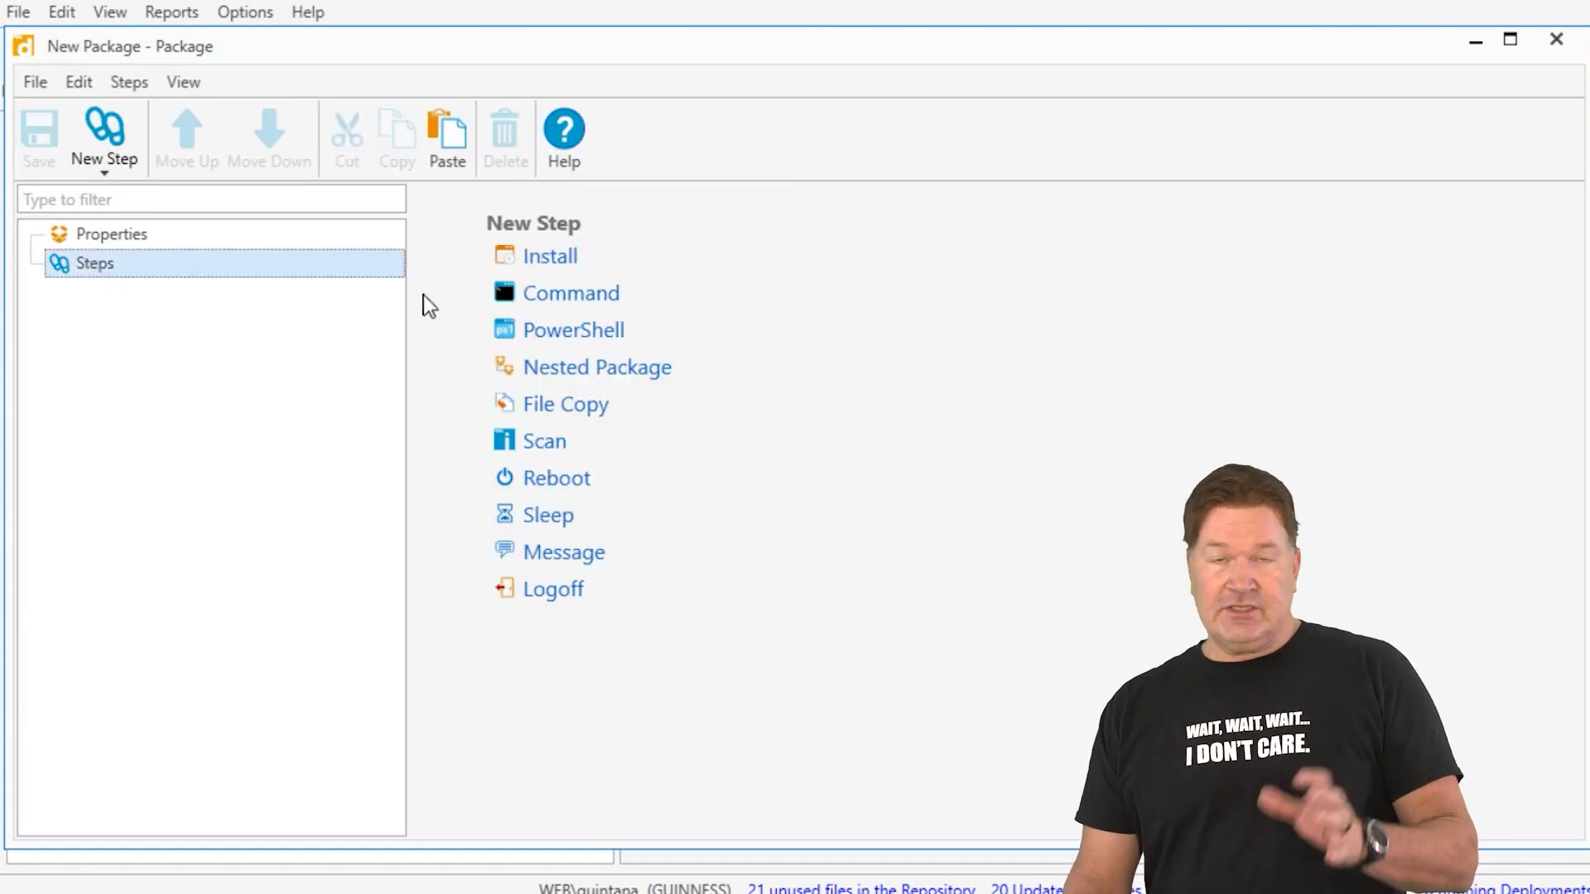
pyautogui.click(570, 293)
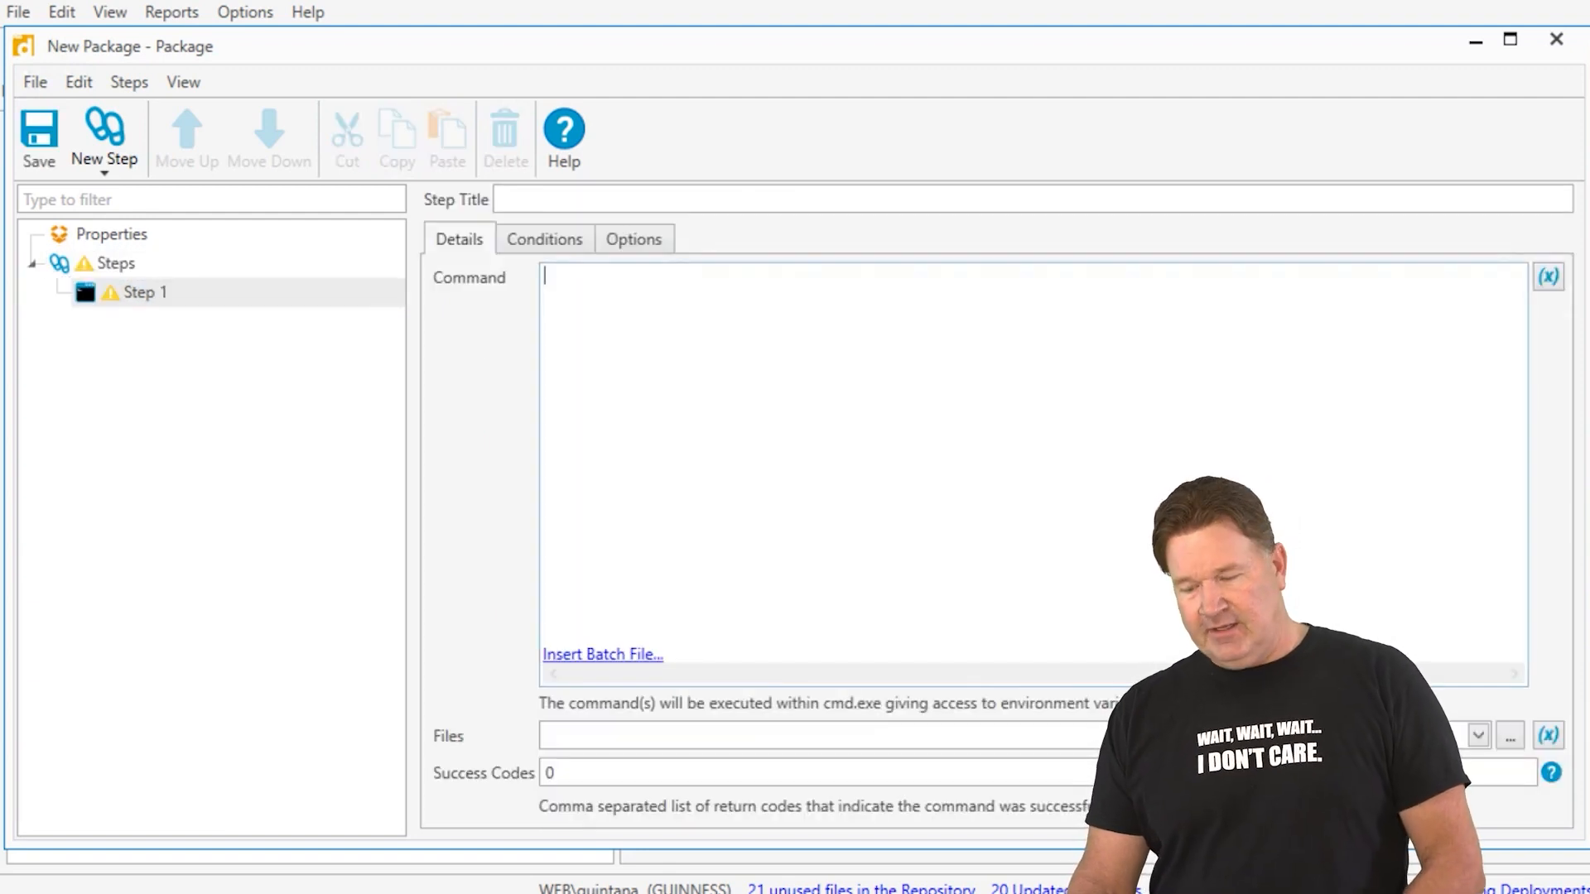
pyautogui.click(600, 654)
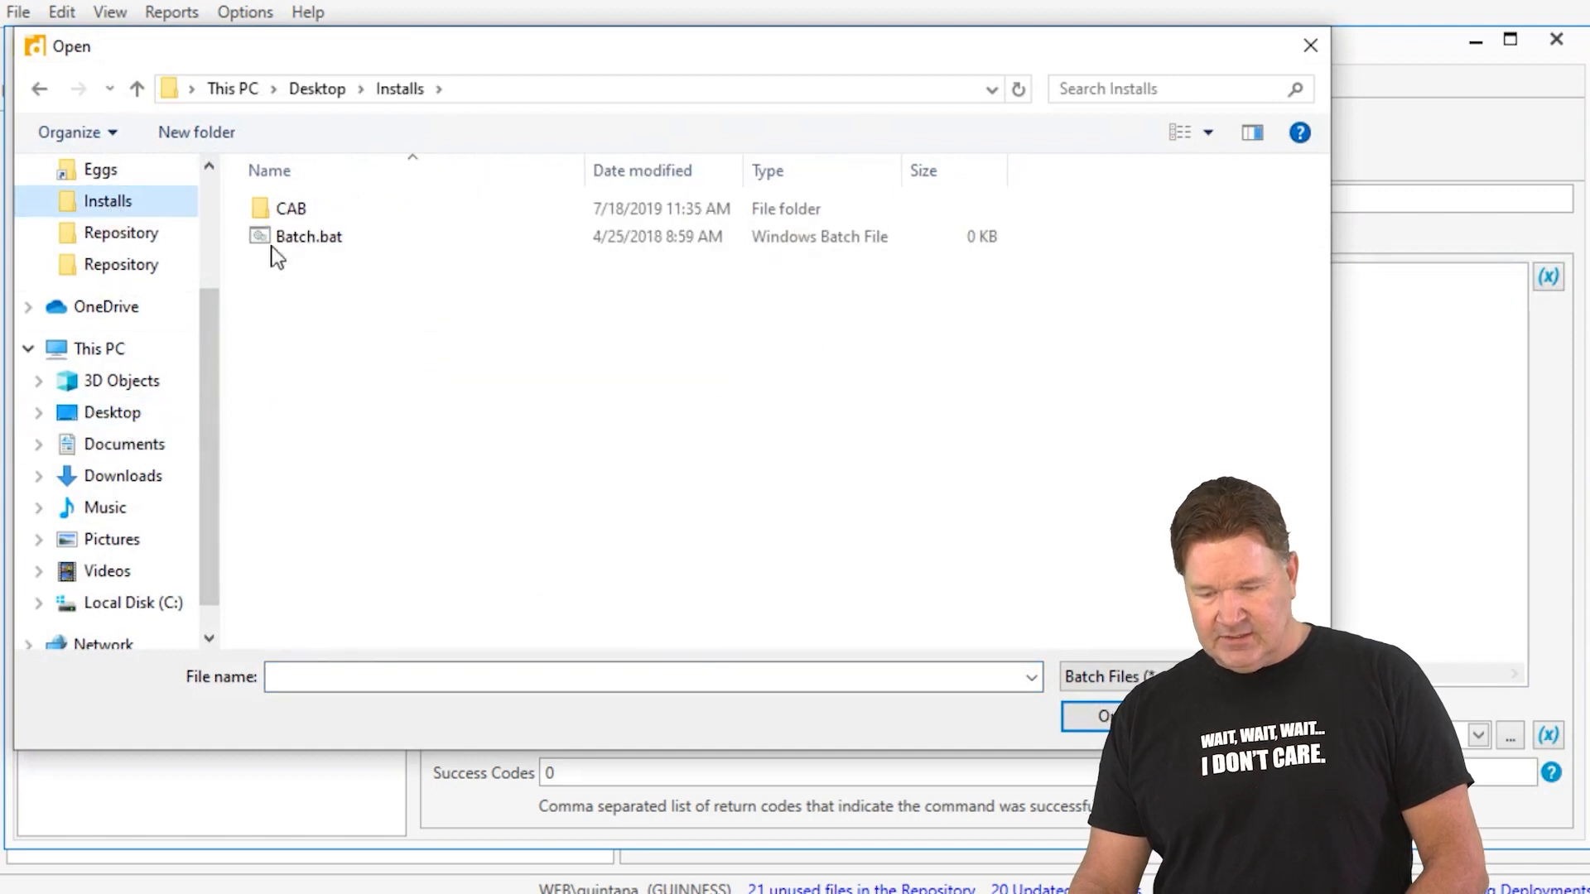
pyautogui.doubleClick(305, 236)
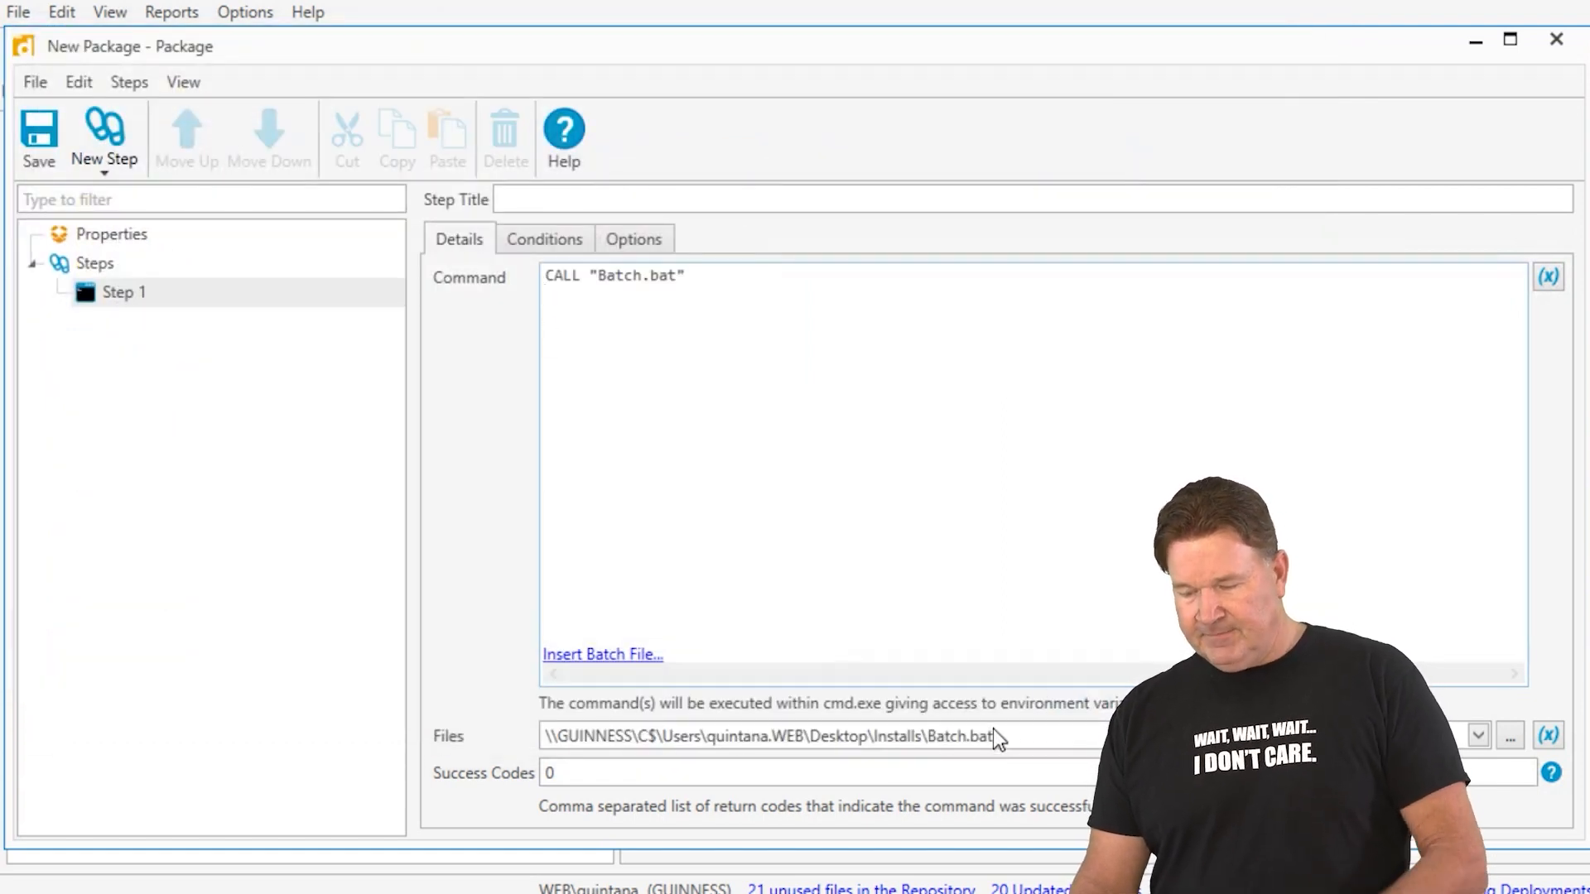
pyautogui.click(121, 293)
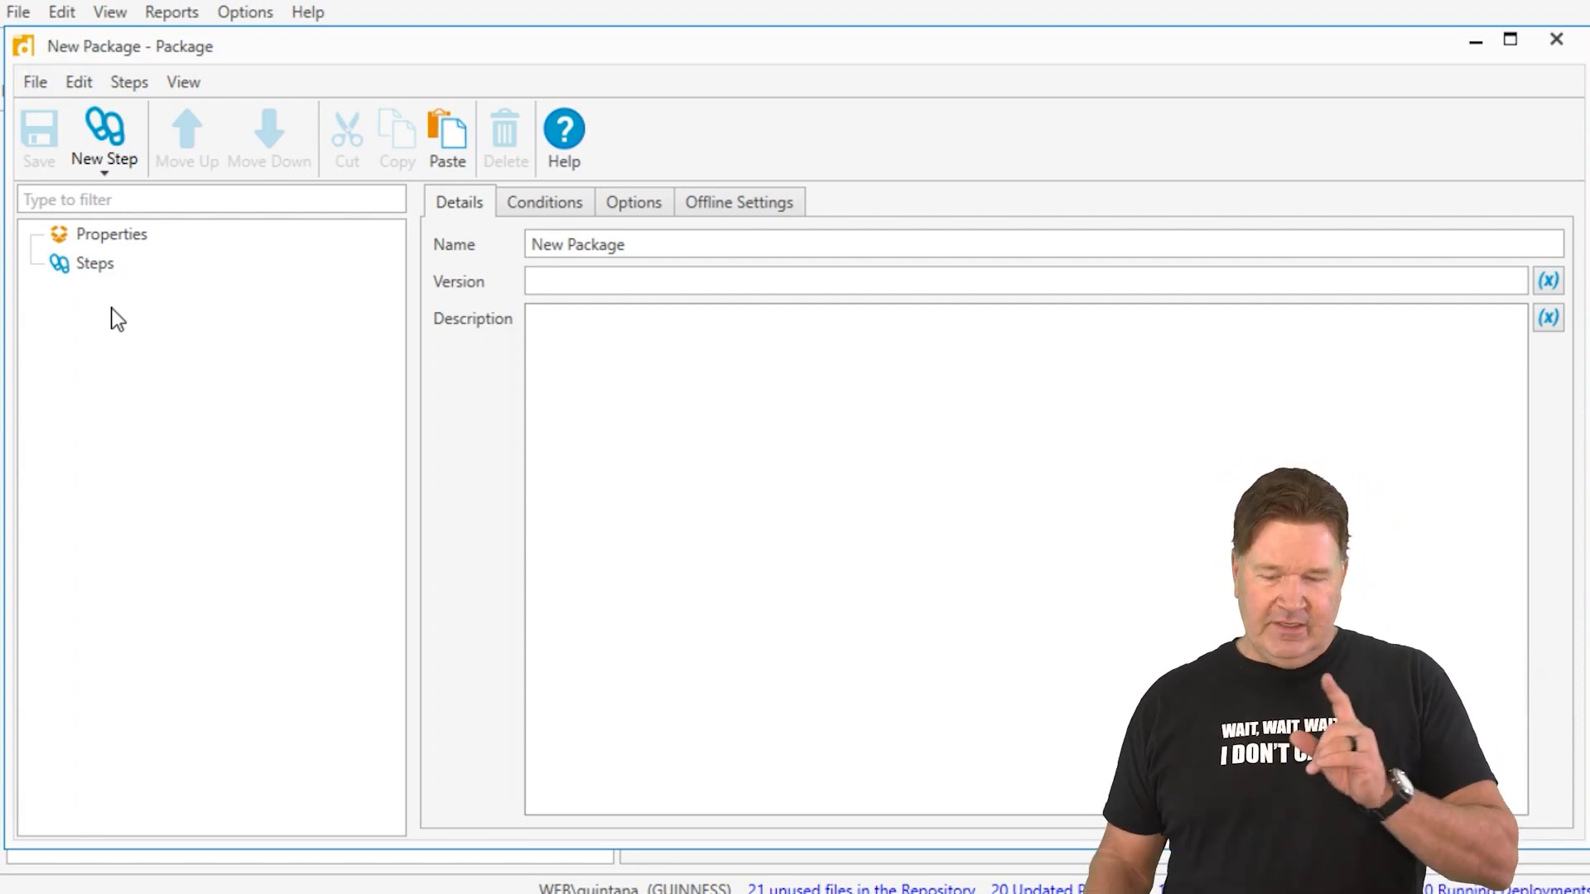
# Add an install step pointing at Batch.bat, yielding a cmd.exe command line.
pyautogui.click(88, 263)
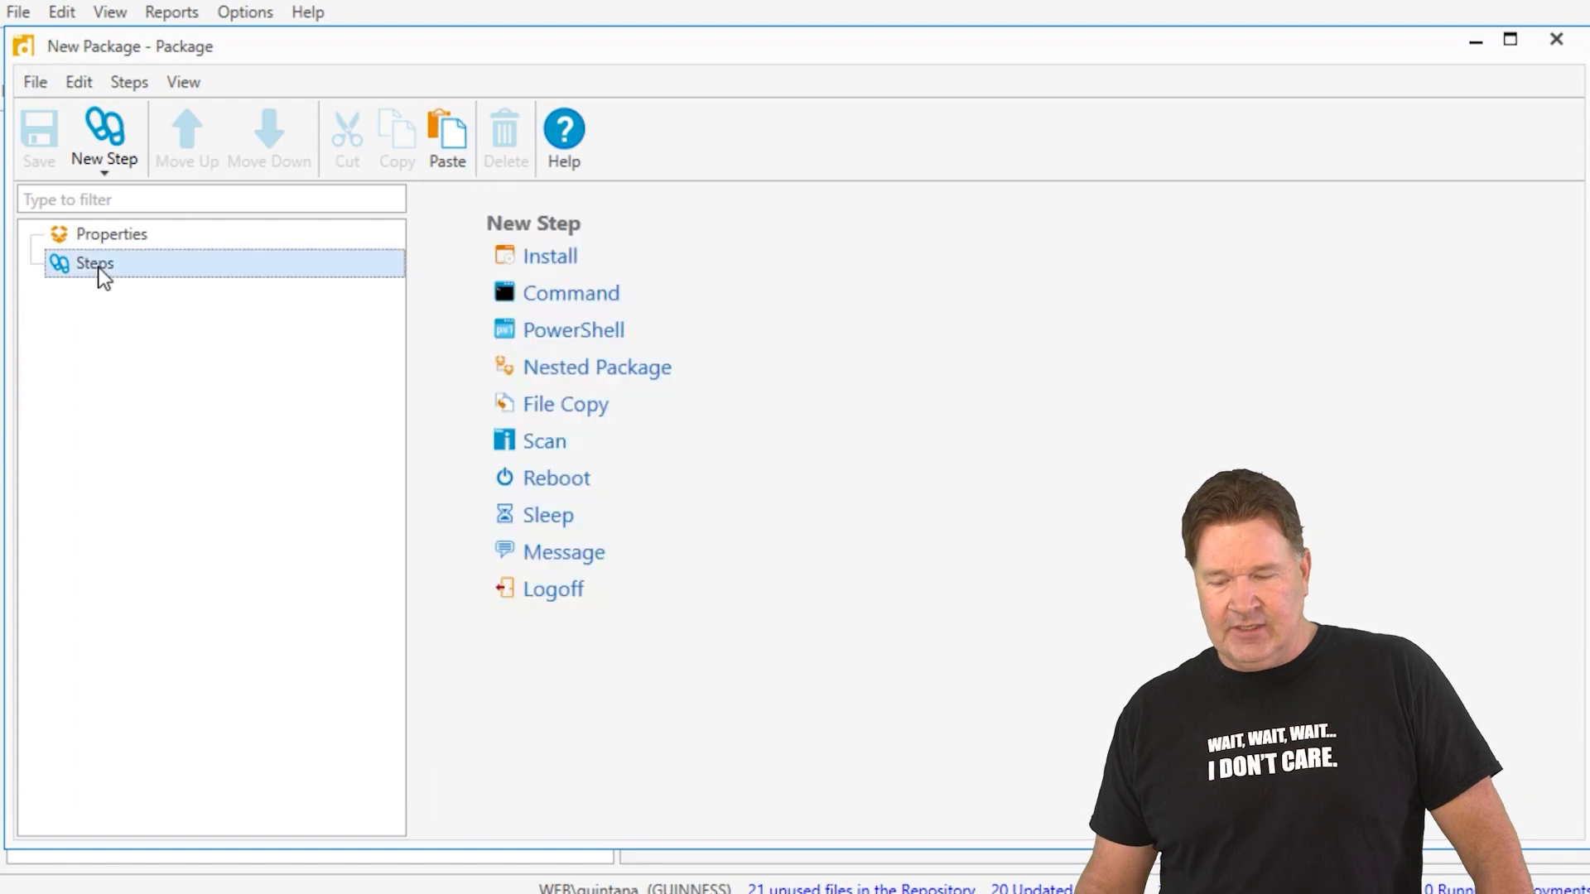
pyautogui.click(550, 255)
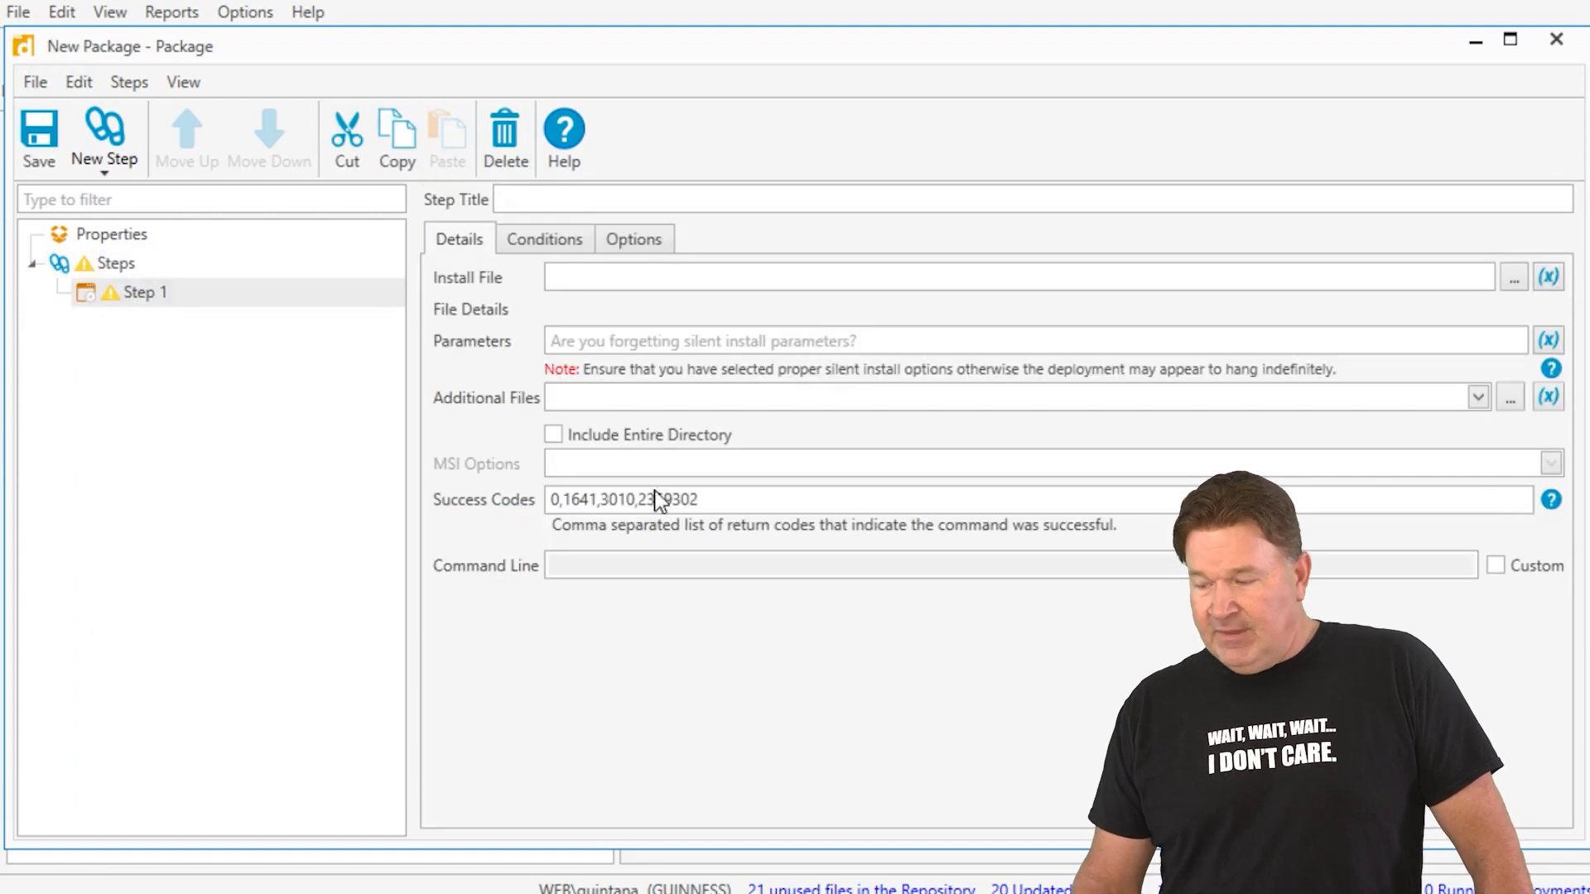
pyautogui.click(1512, 279)
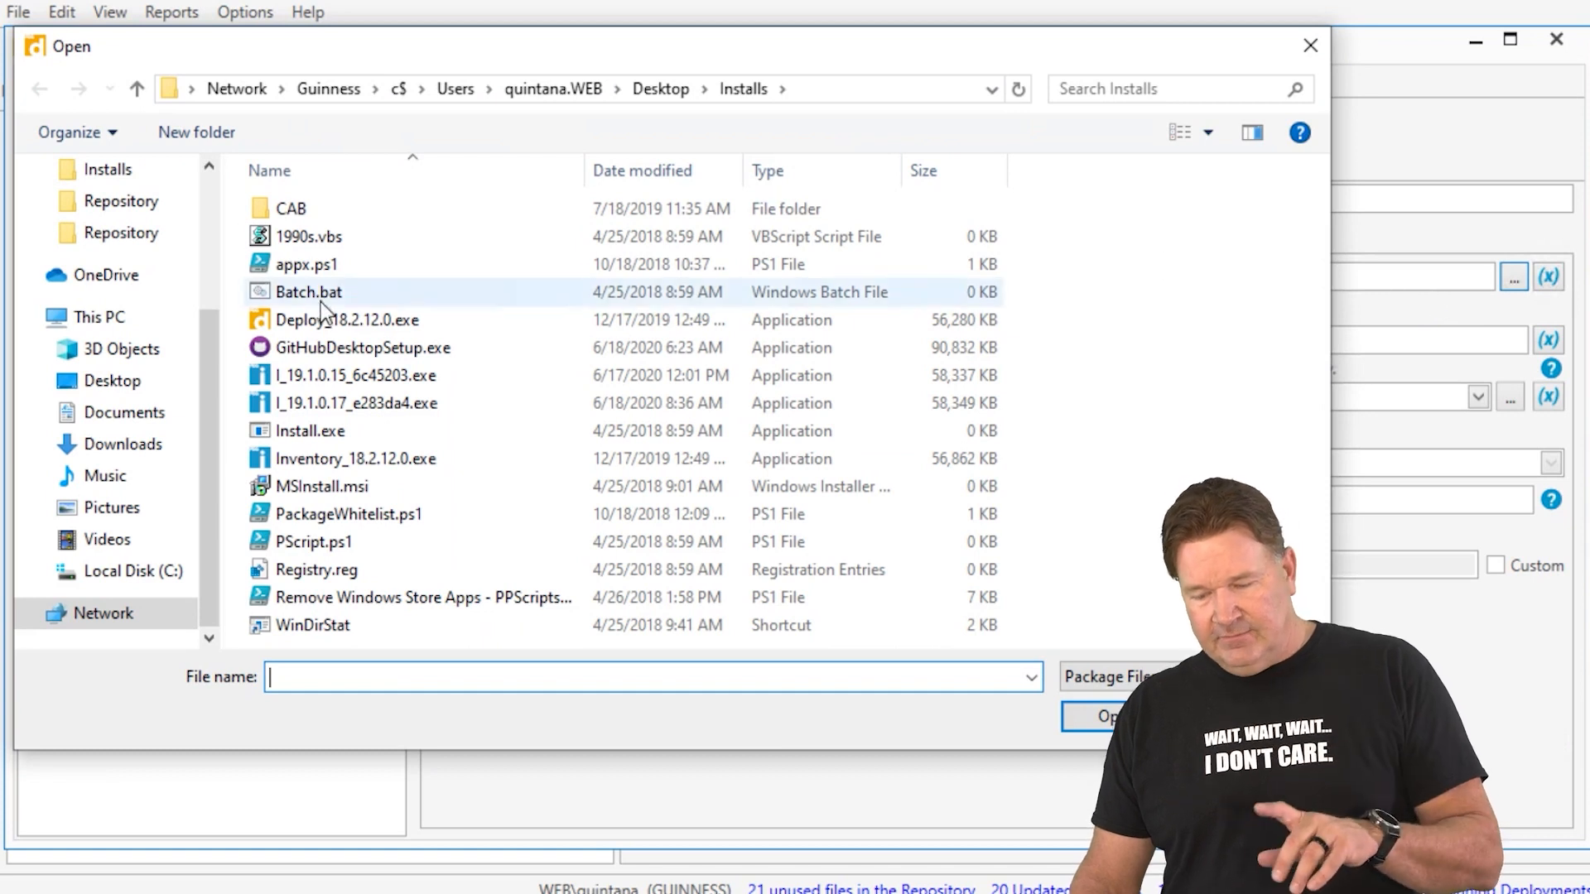
pyautogui.doubleClick(312, 291)
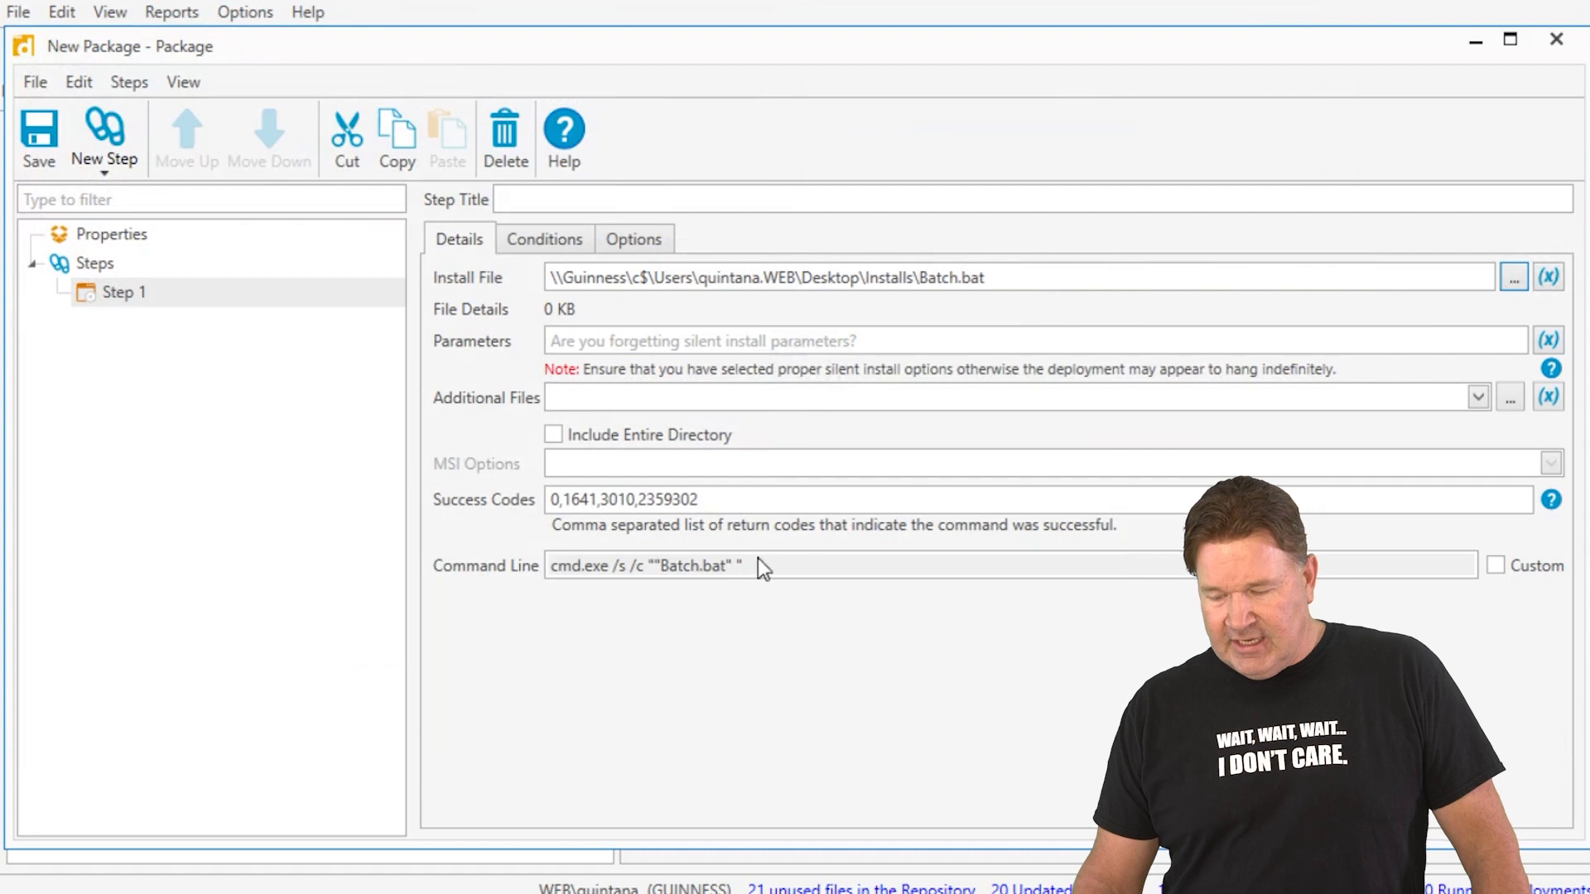
pyautogui.tripleClick(643, 566)
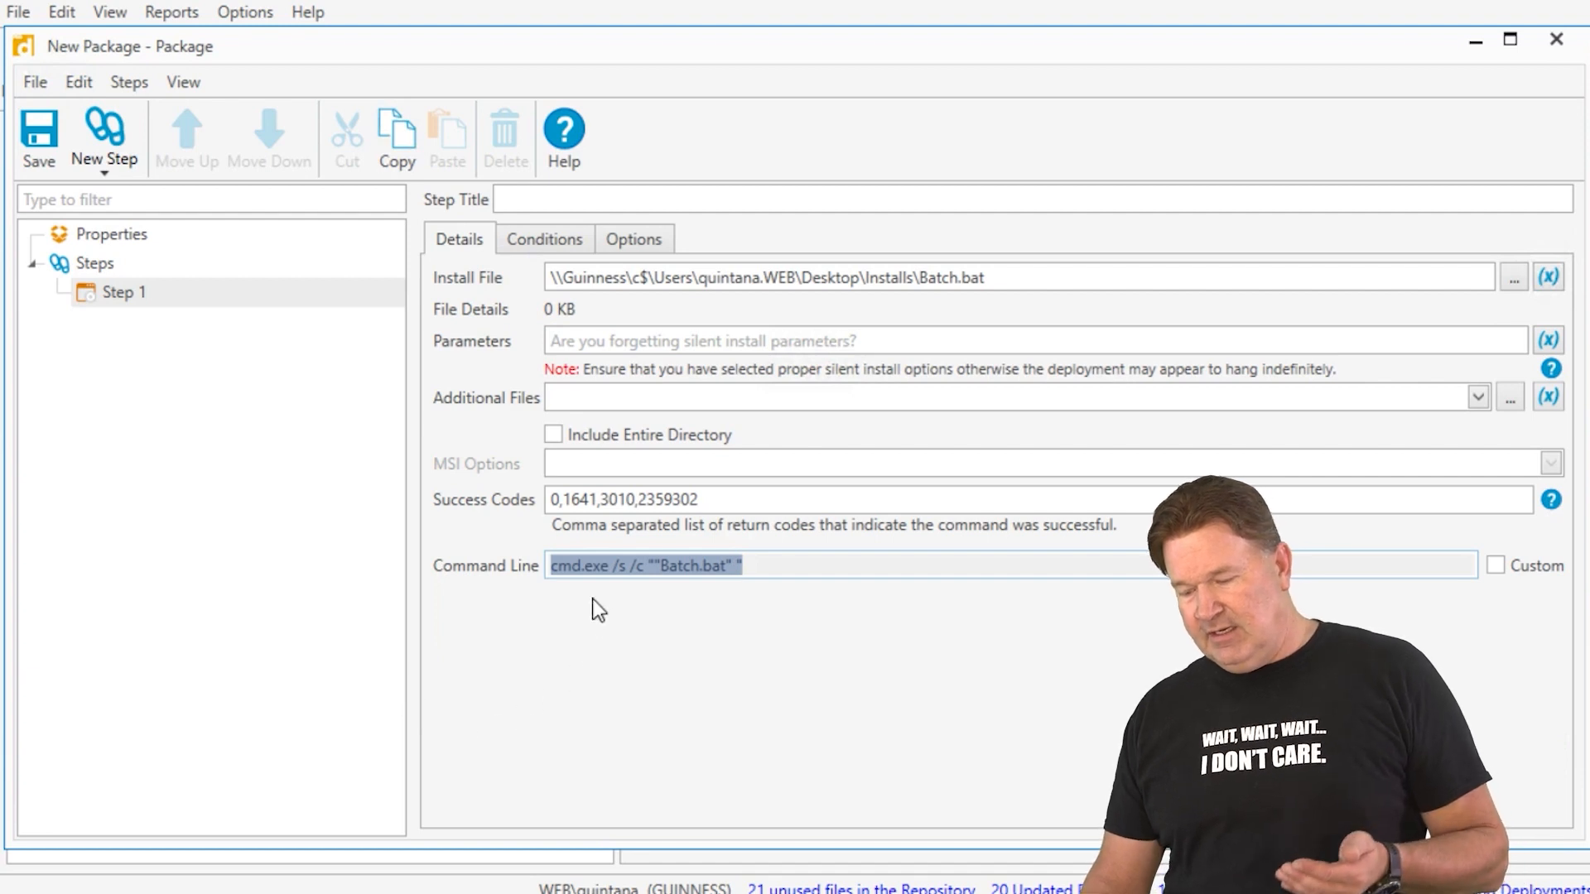
pyautogui.moveTo(656, 592)
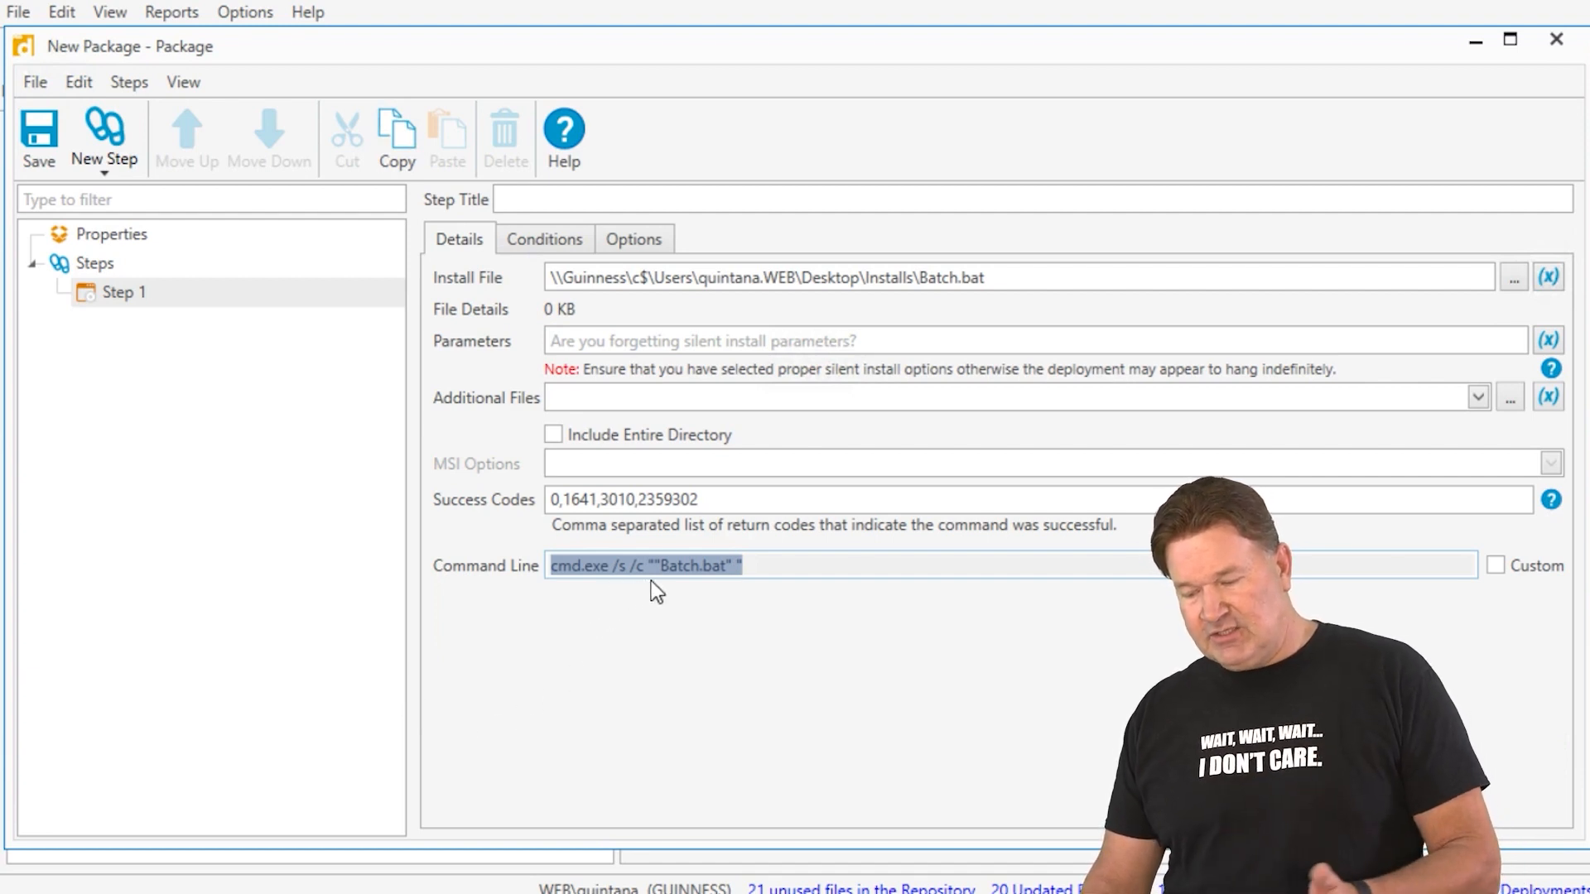
pyautogui.moveTo(699, 633)
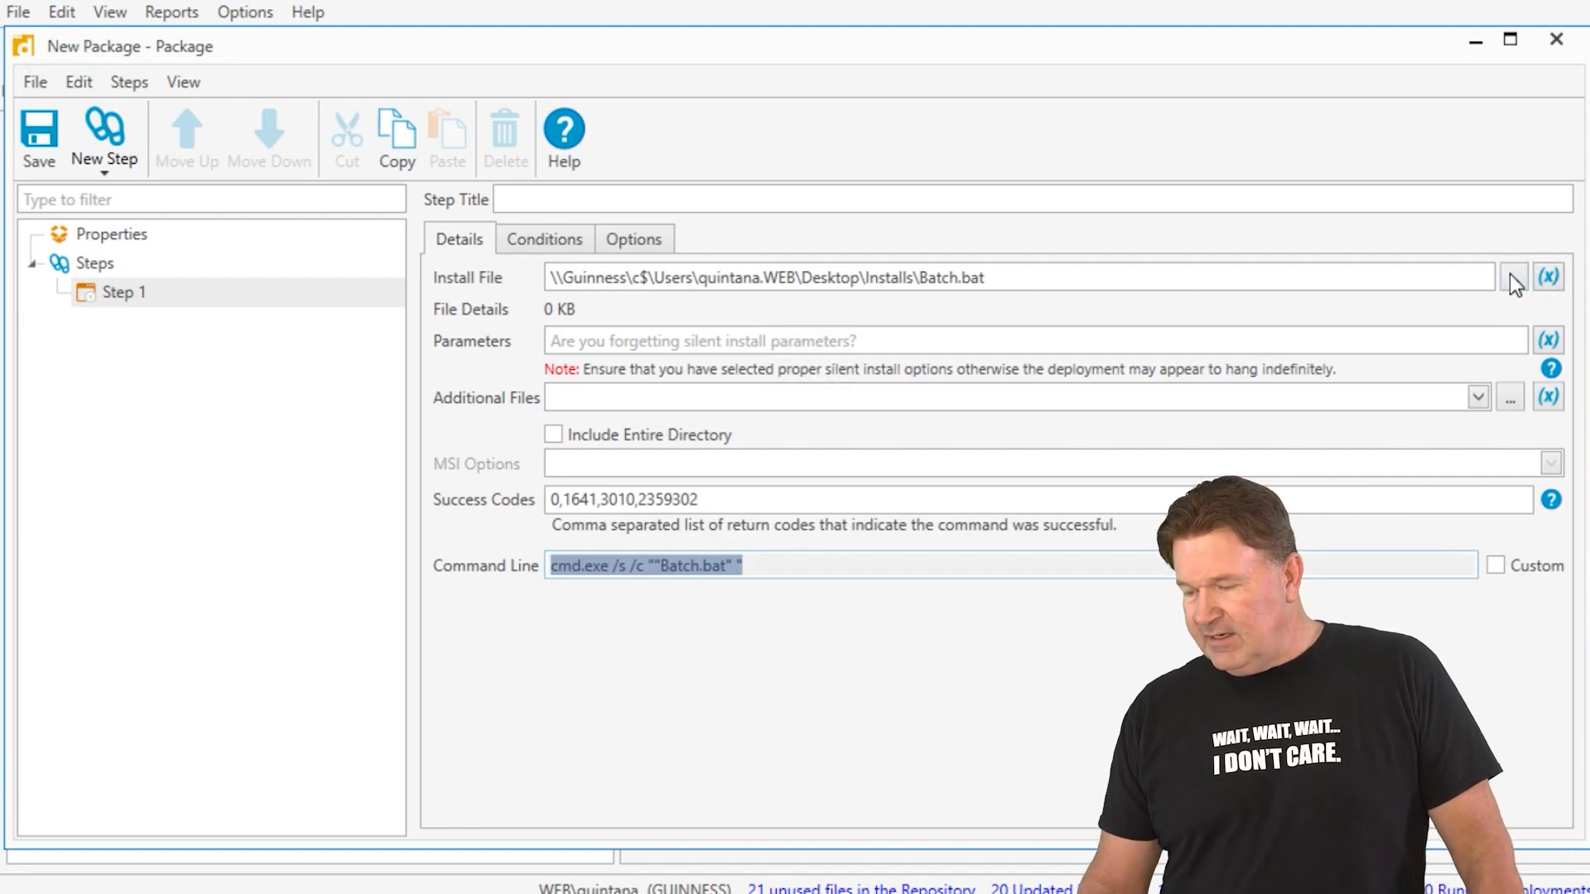
# Point the install step at appx.ps1 so it runs through PowerShell.exe.
pyautogui.click(1508, 278)
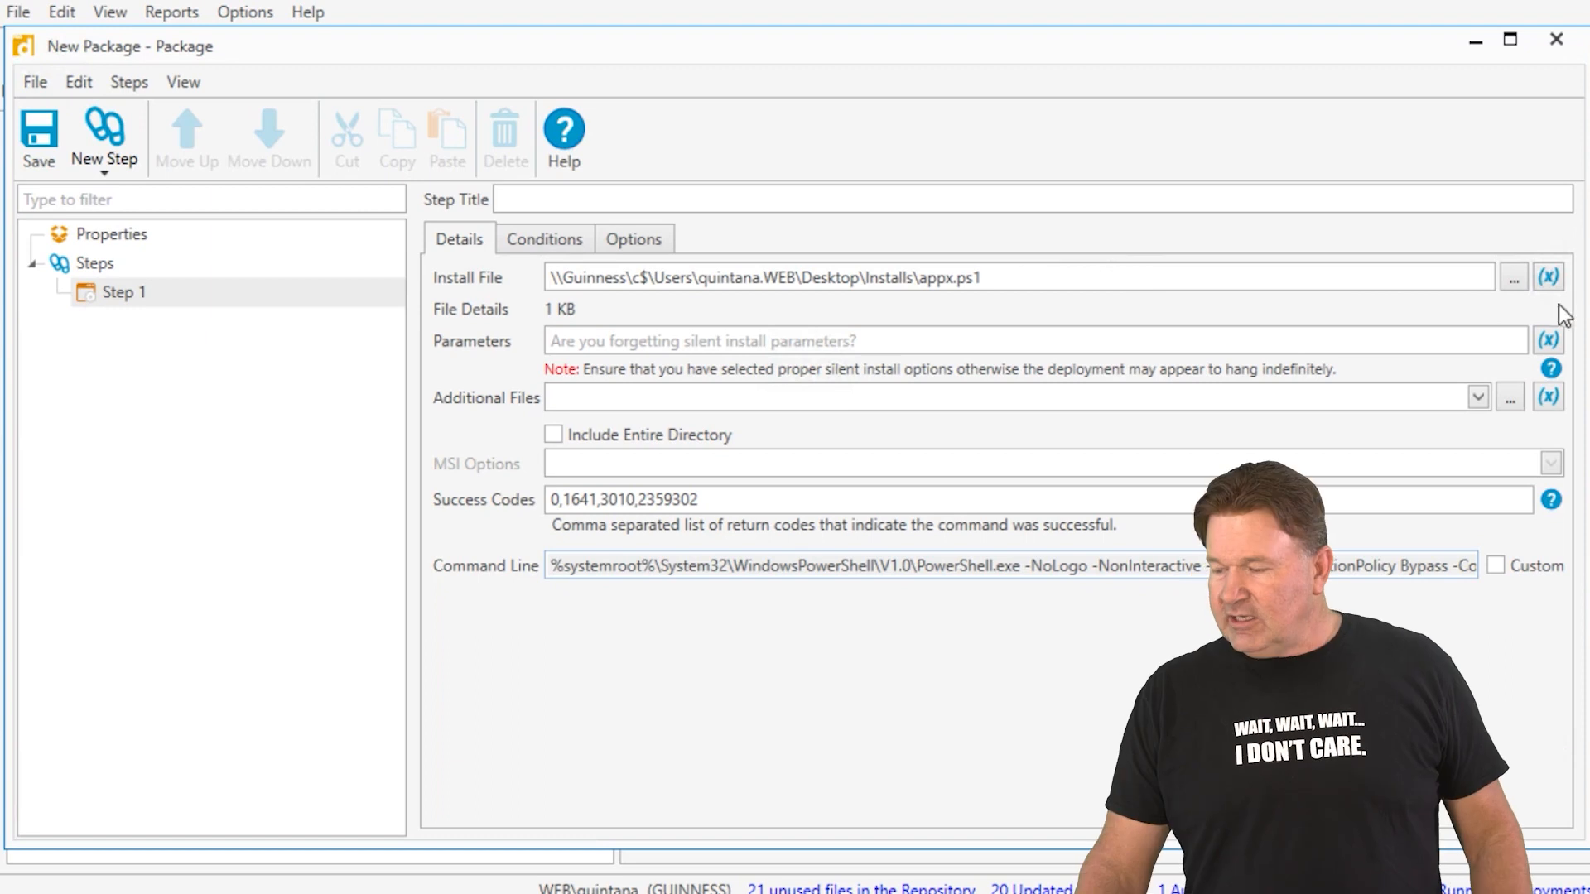
# Point the install step at Registry.reg, giving regedit.exe /s "Registry.reg".
pyautogui.click(1510, 275)
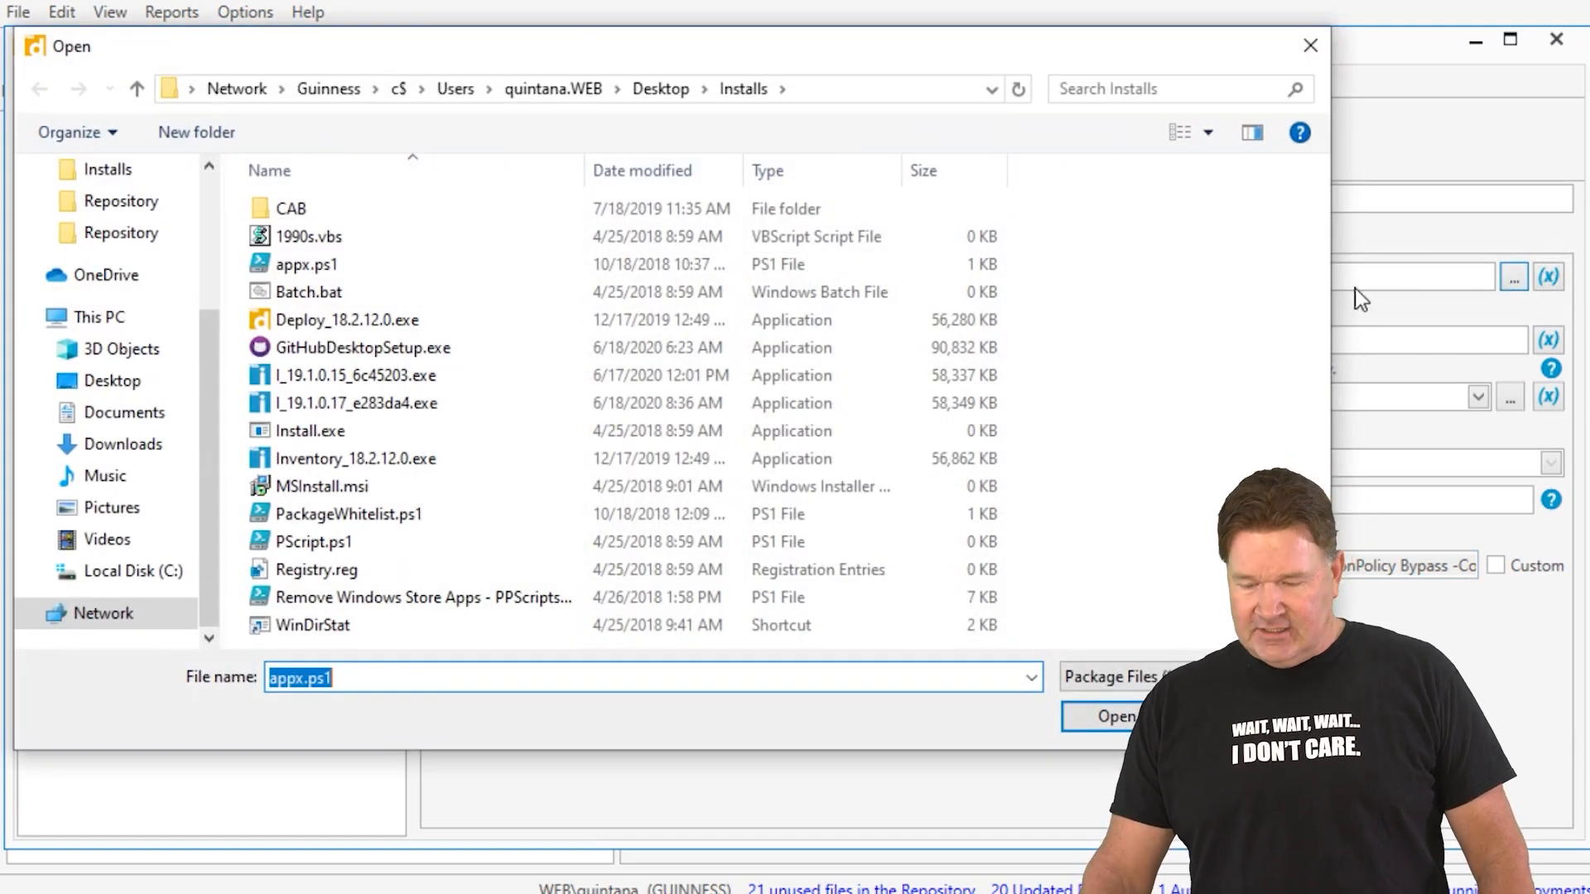
pyautogui.click(316, 569)
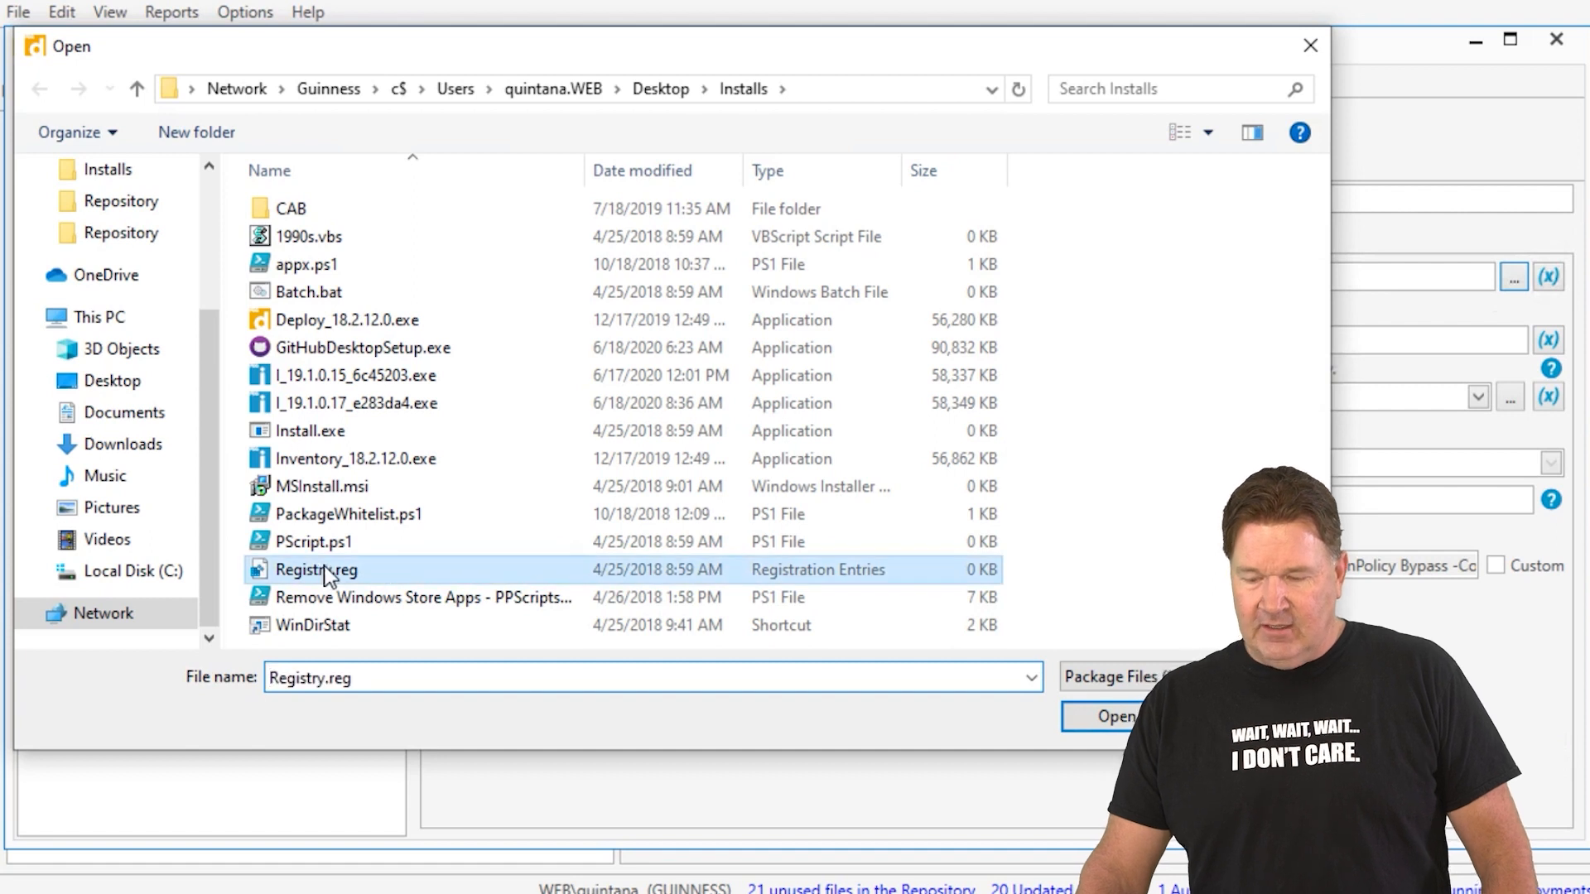
pyautogui.click(1109, 715)
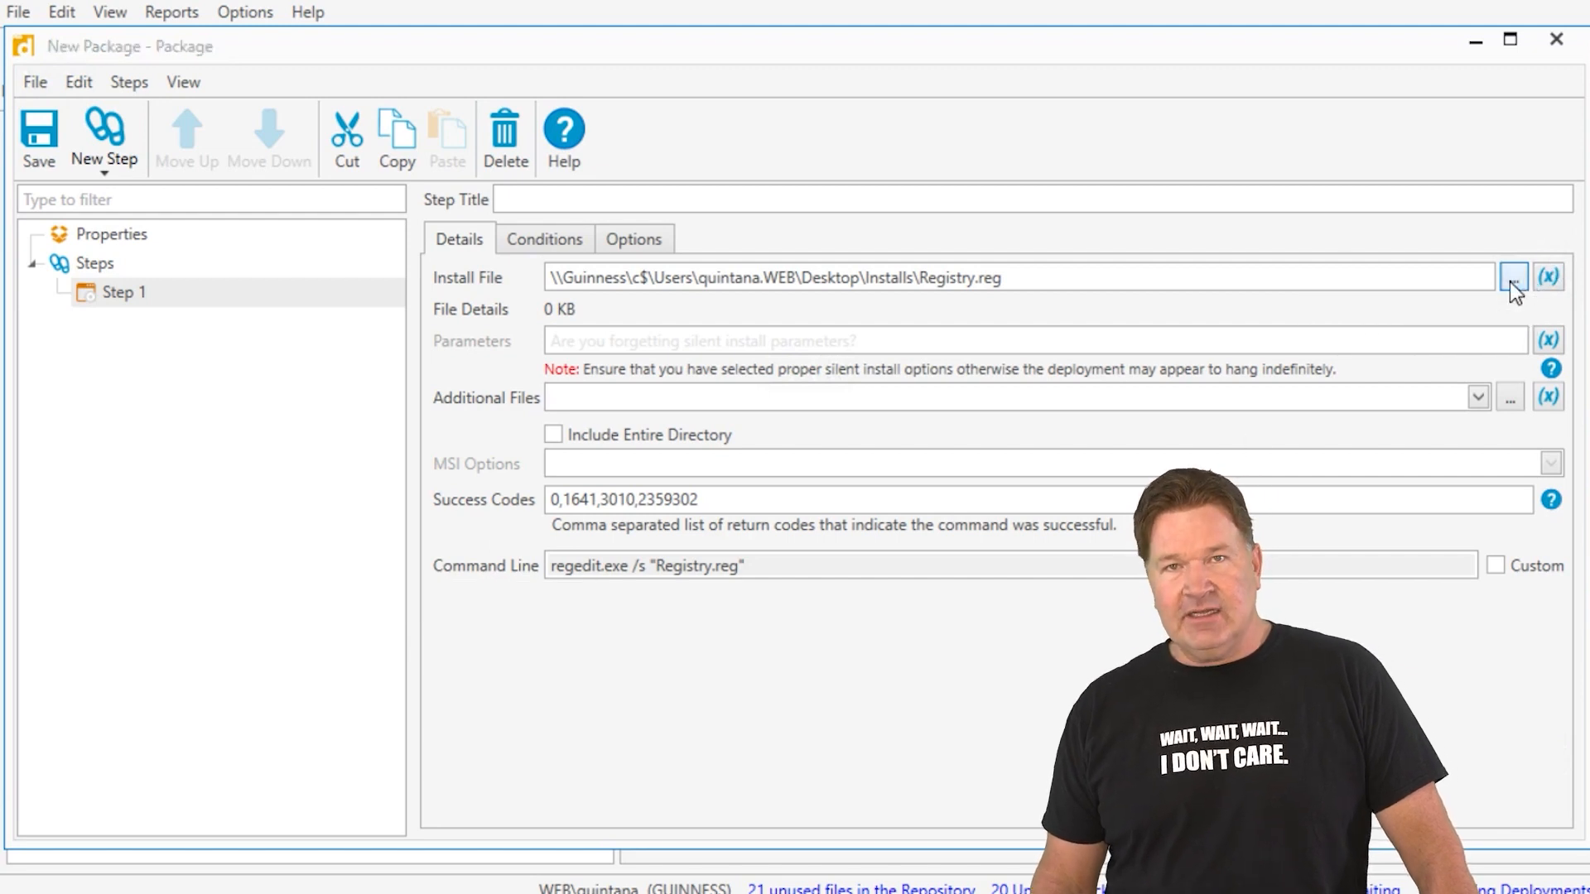
# Point the install step at 1990s.vbs, giving cscript.exe //b "1990s.vbs".
pyautogui.click(1516, 275)
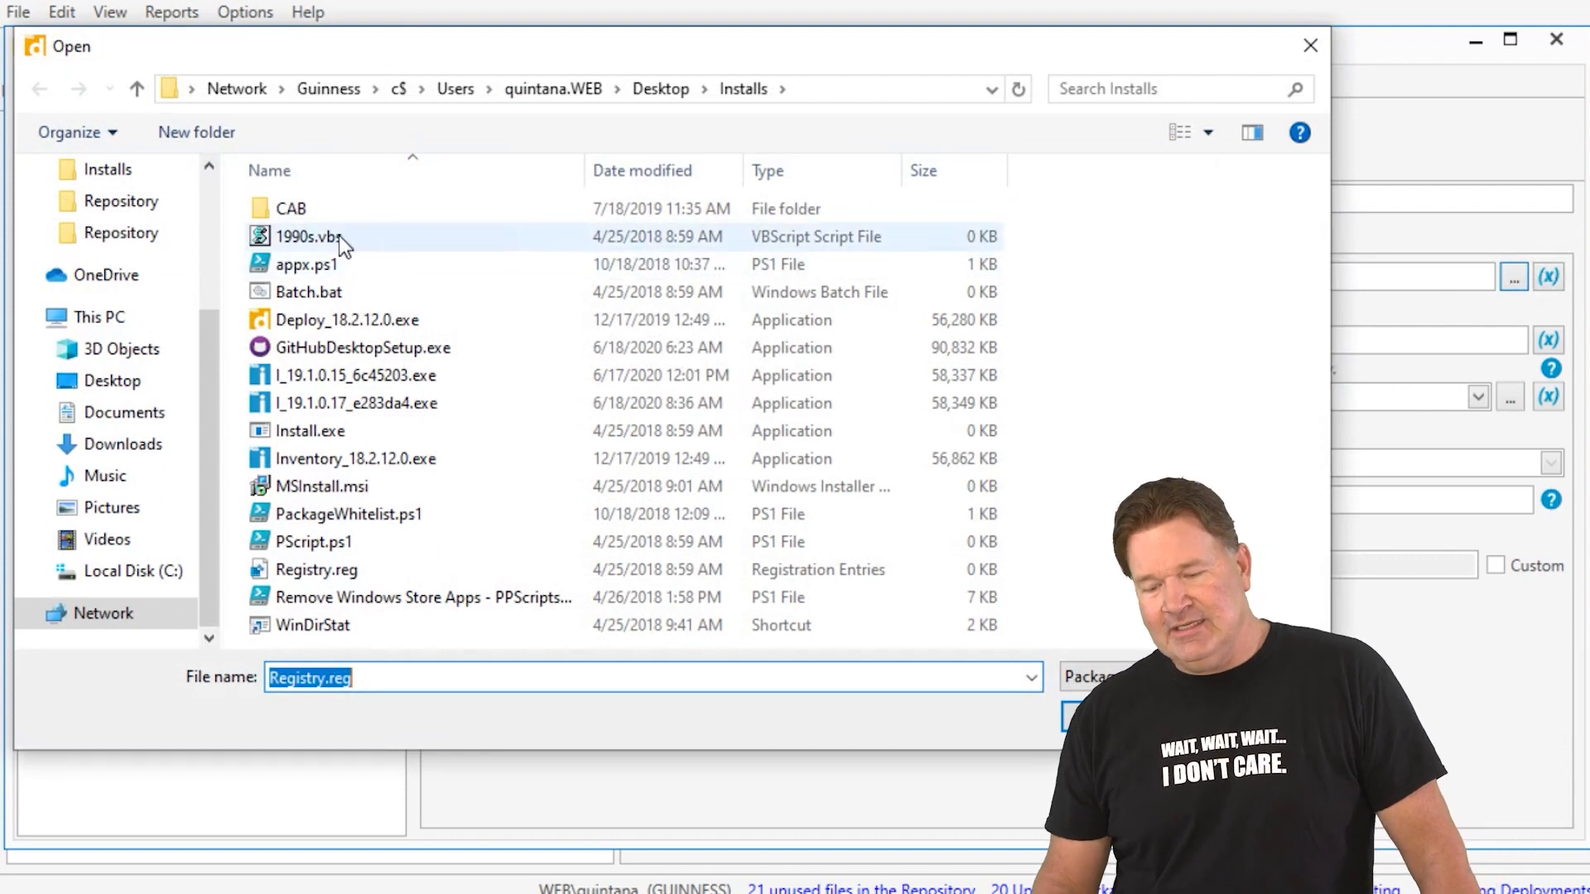
pyautogui.doubleClick(302, 238)
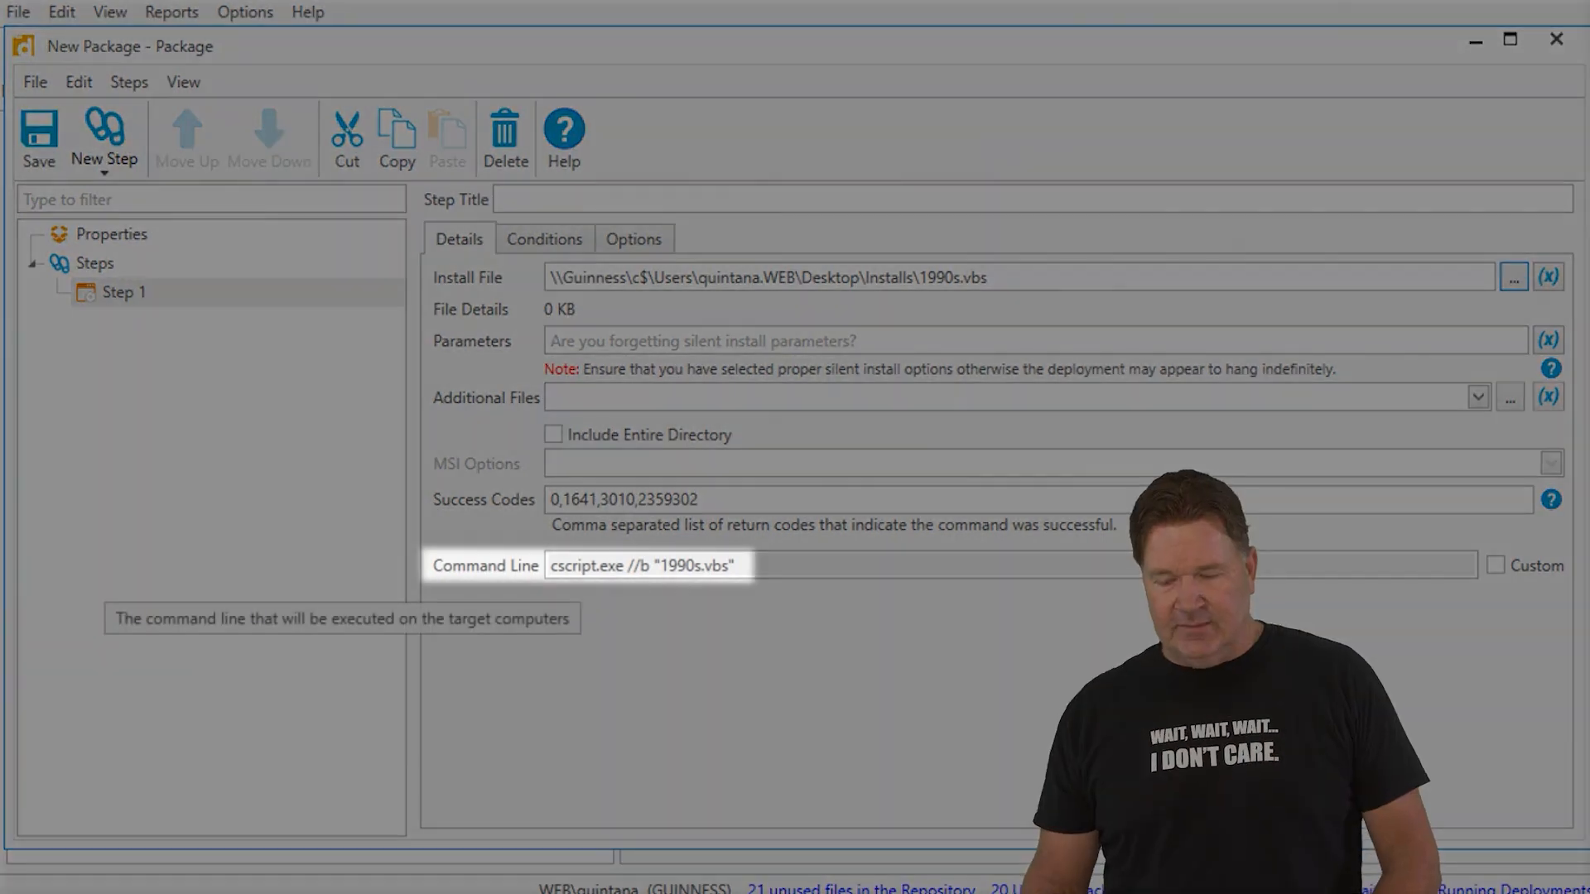
pyautogui.moveTo(656, 621)
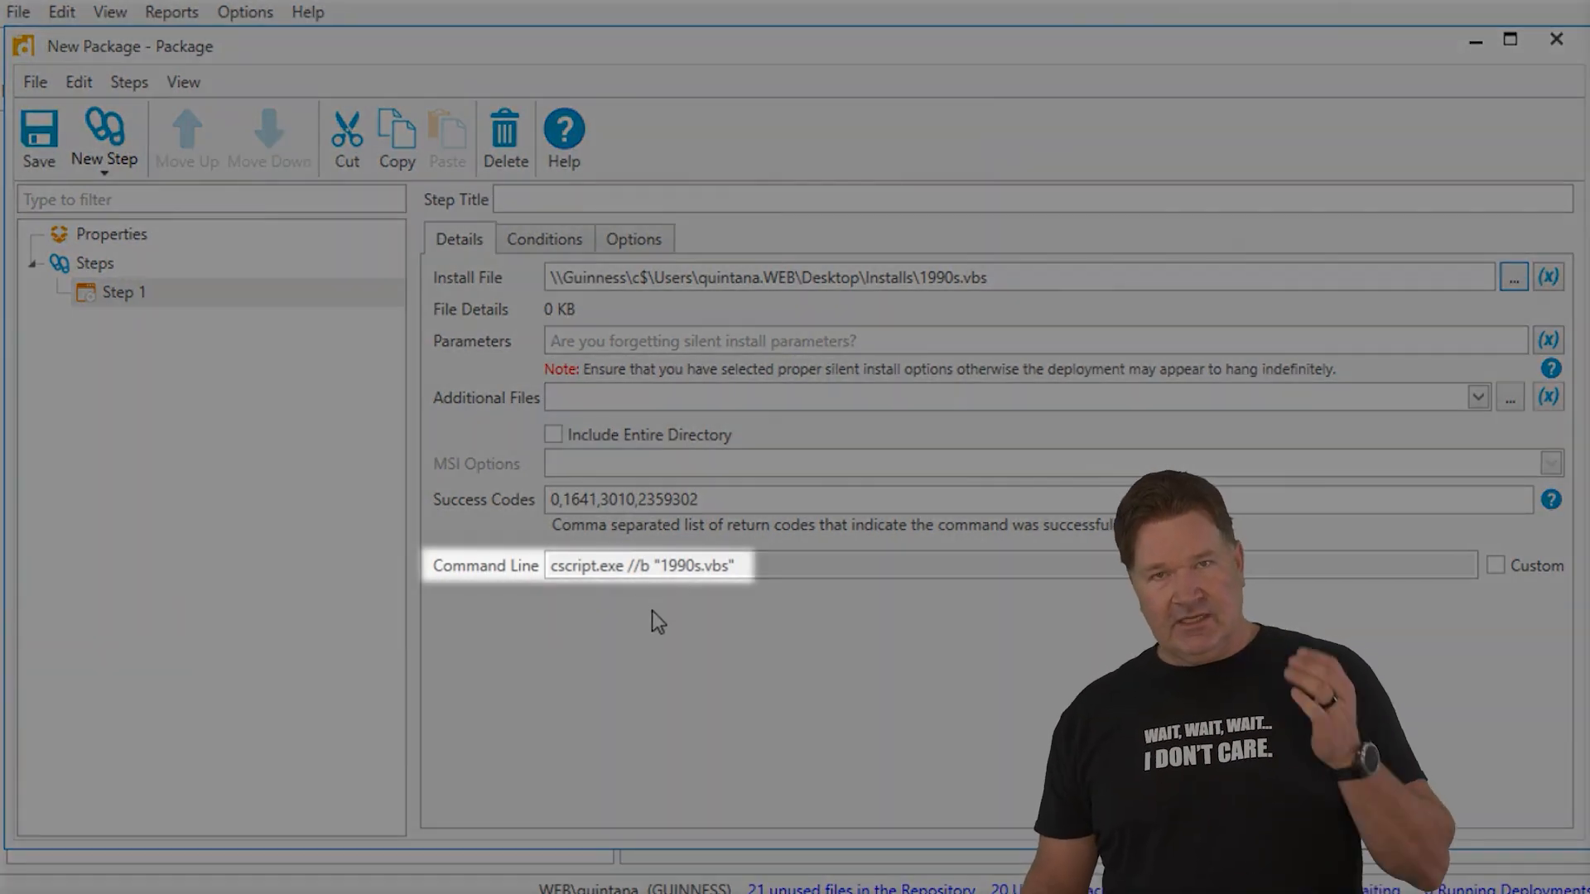
pyautogui.moveTo(786, 601)
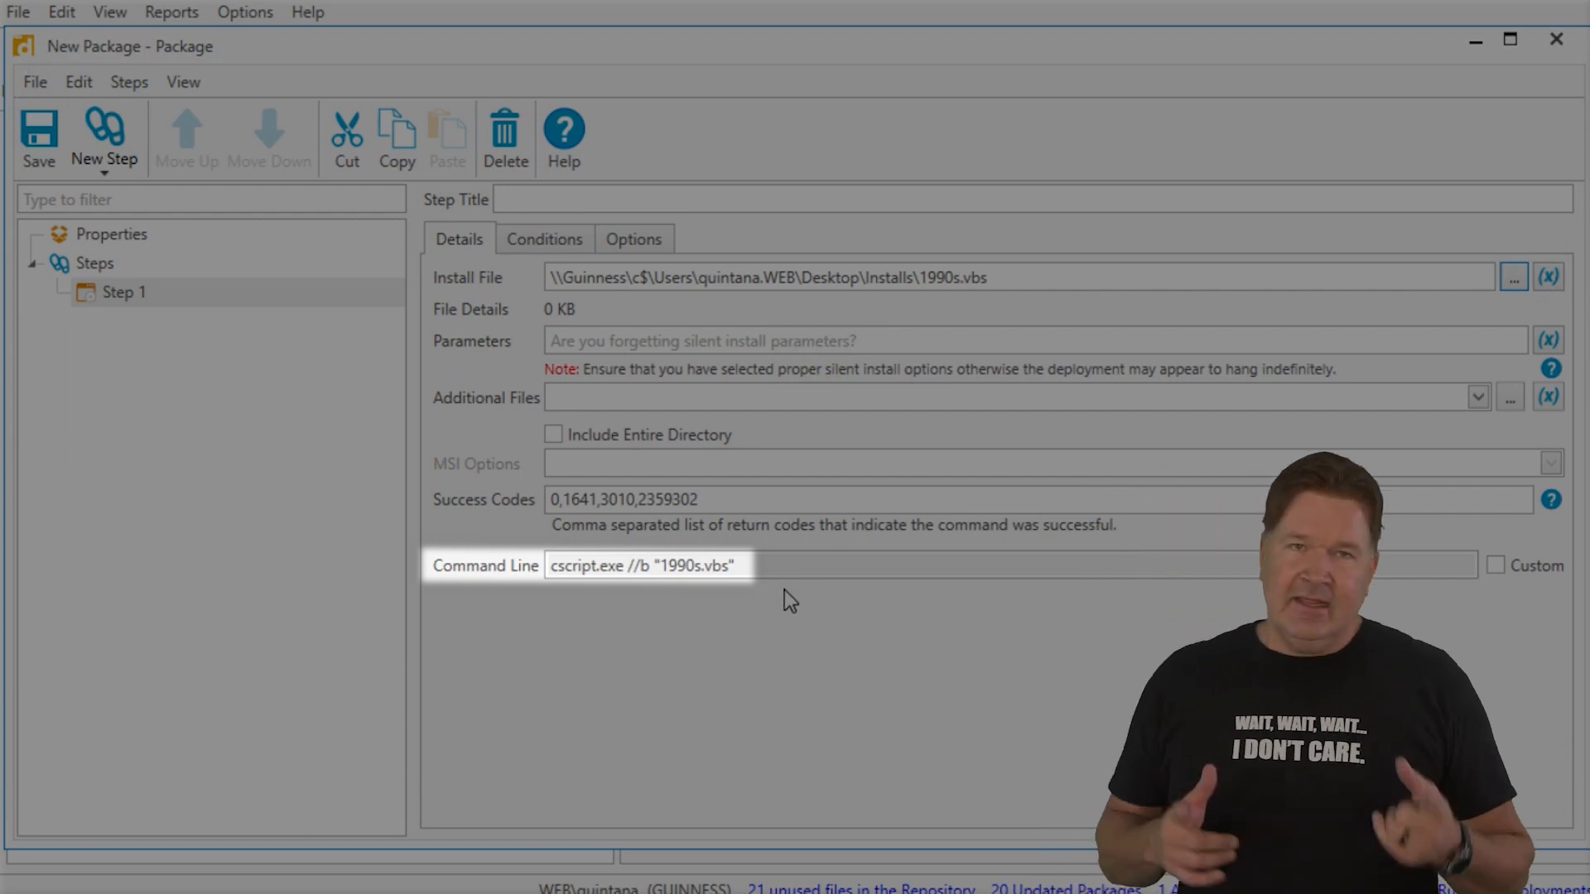